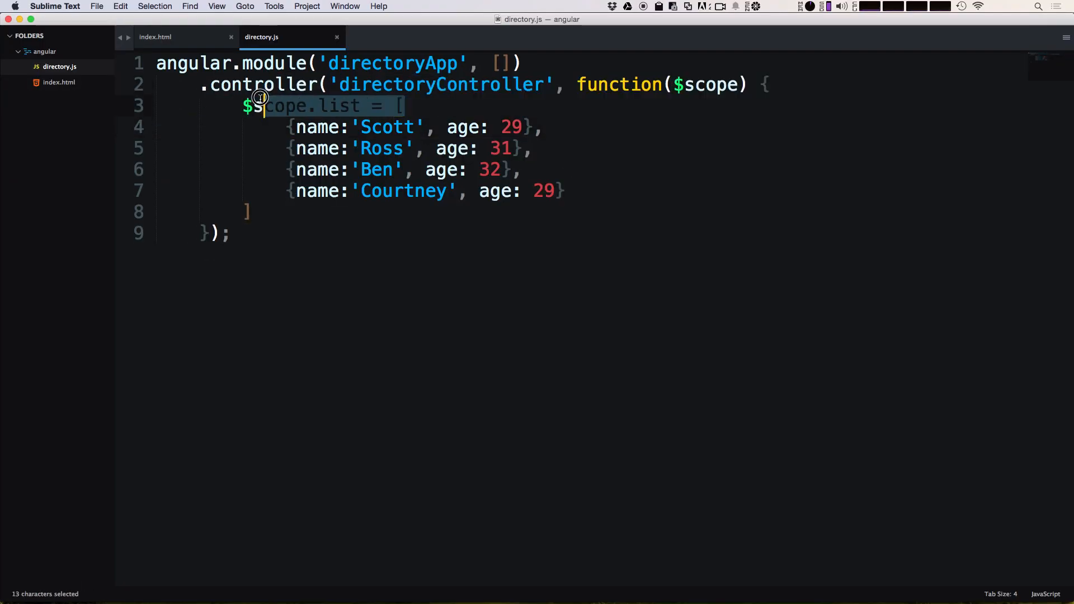
# Switch from directory.js to the index.html file to view the directory page markup
pyautogui.click(155, 37)
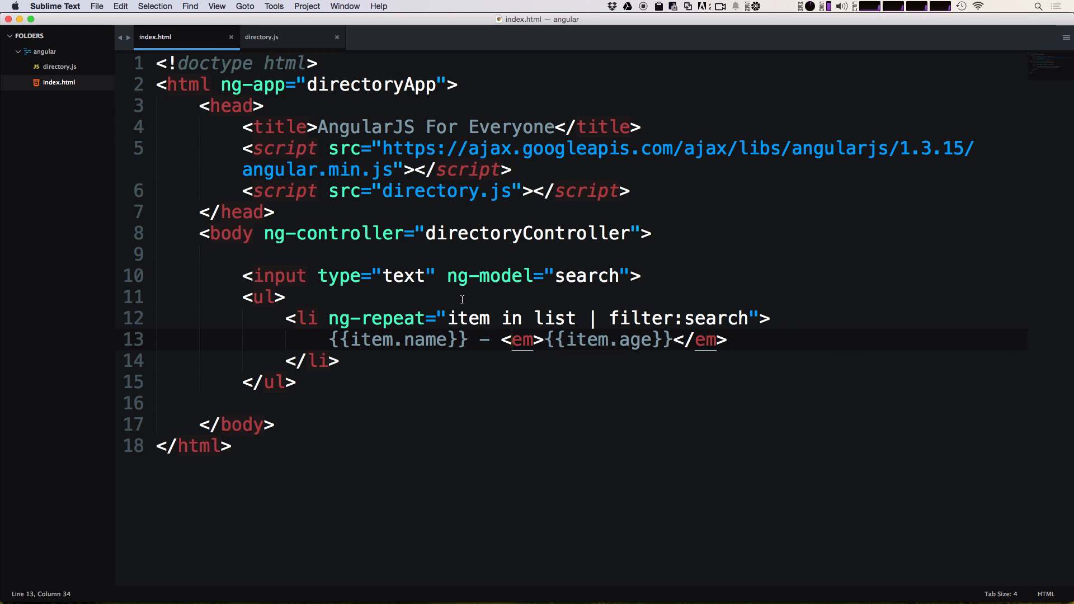
pyautogui.moveTo(301, 406)
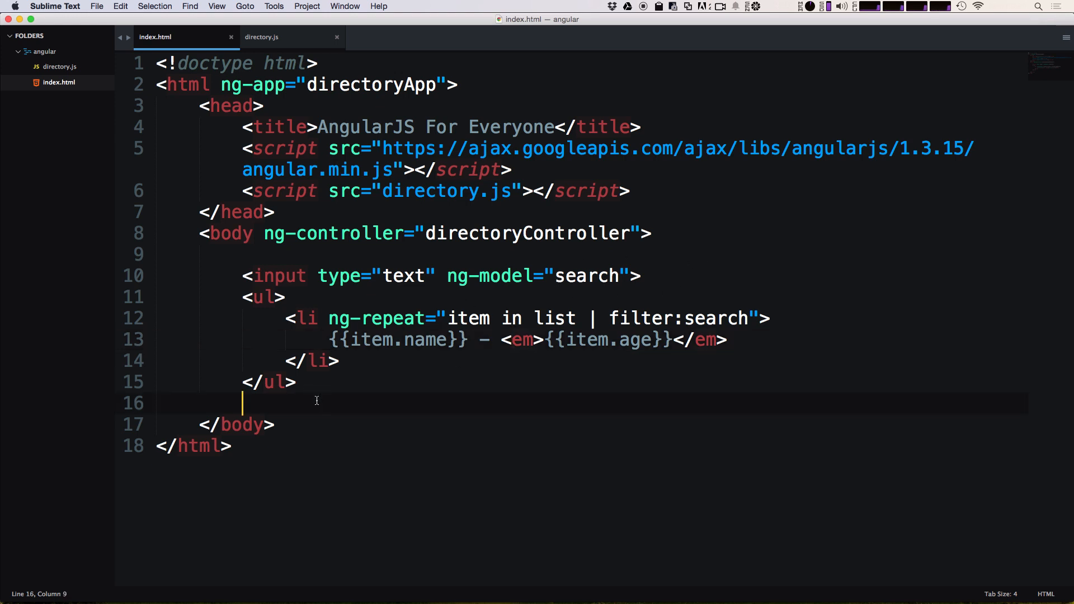
# Add a form below the list with a text input placeholdered 'Name'
pyautogui.write('form action="">')
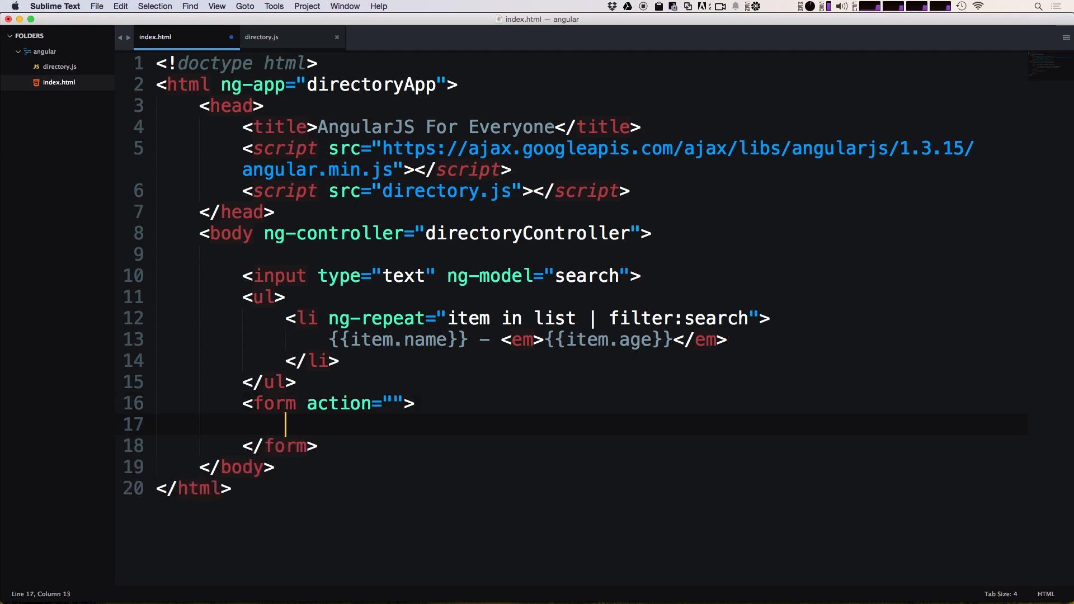
pyautogui.write('input type="text" >')
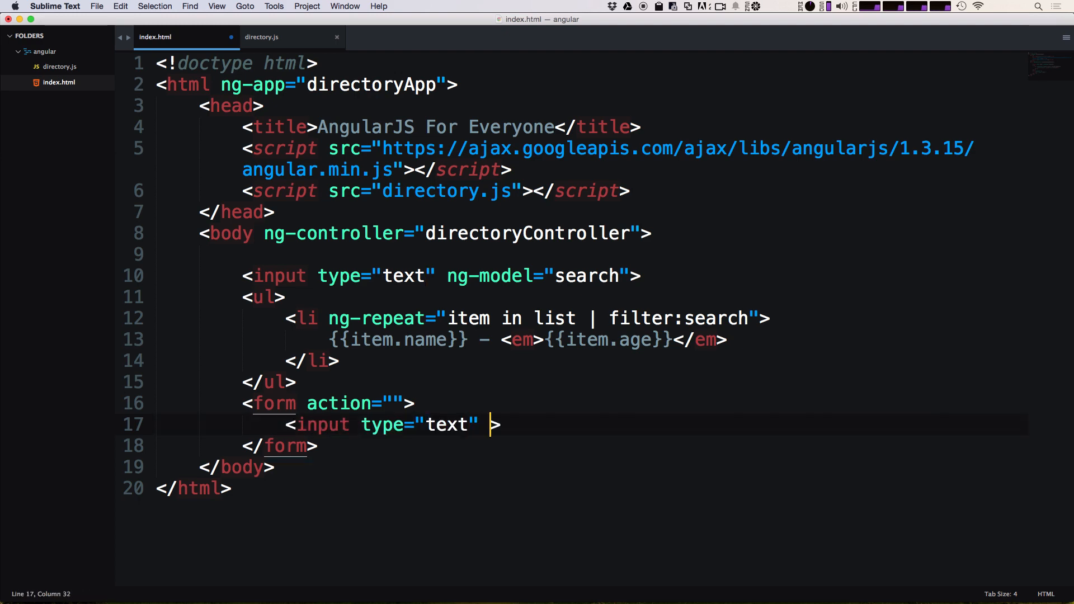
pyautogui.write('placeholder="')
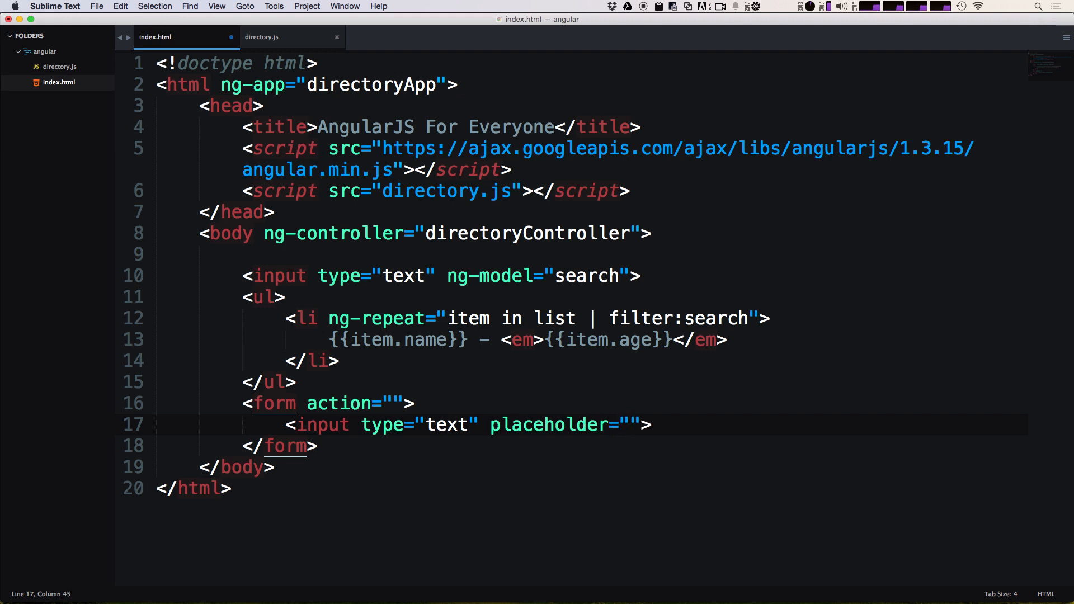
pyautogui.write('Name')
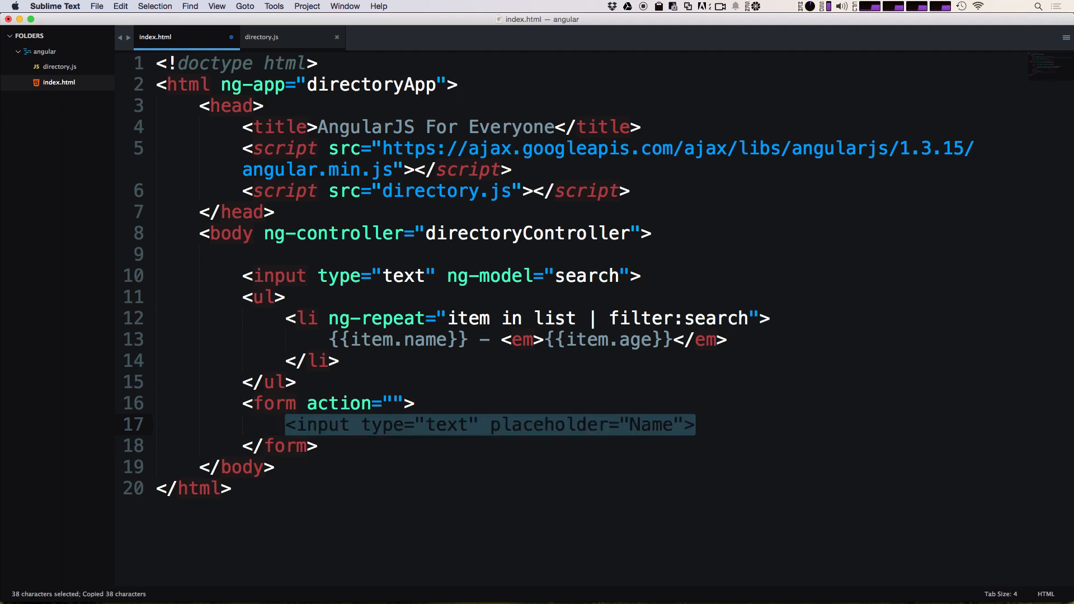
# Duplicate the Name input into an Age input of type number
pyautogui.press('cmd+v')
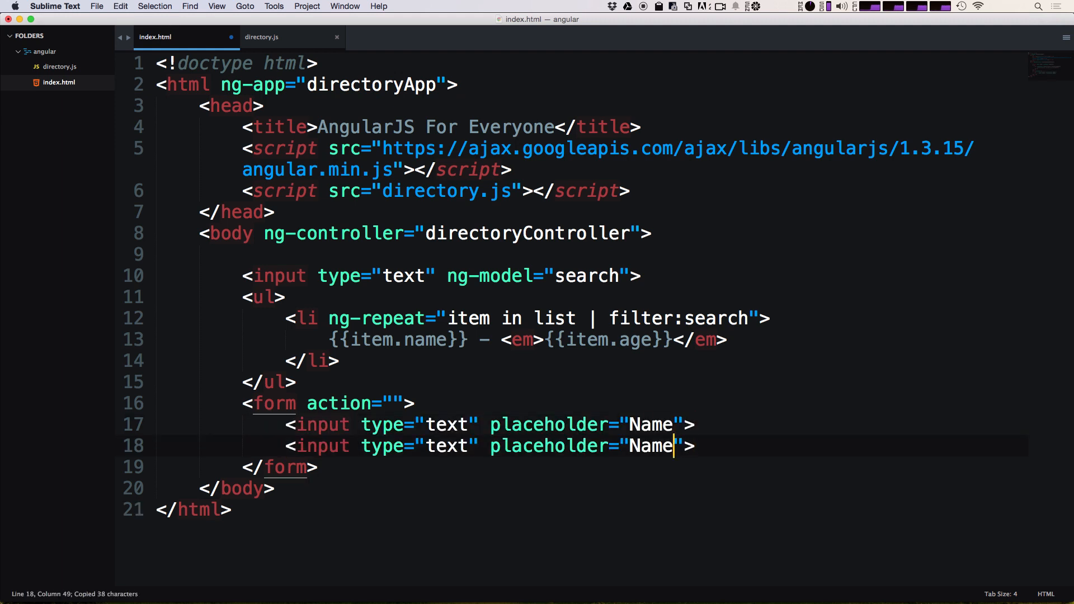
pyautogui.write('Age')
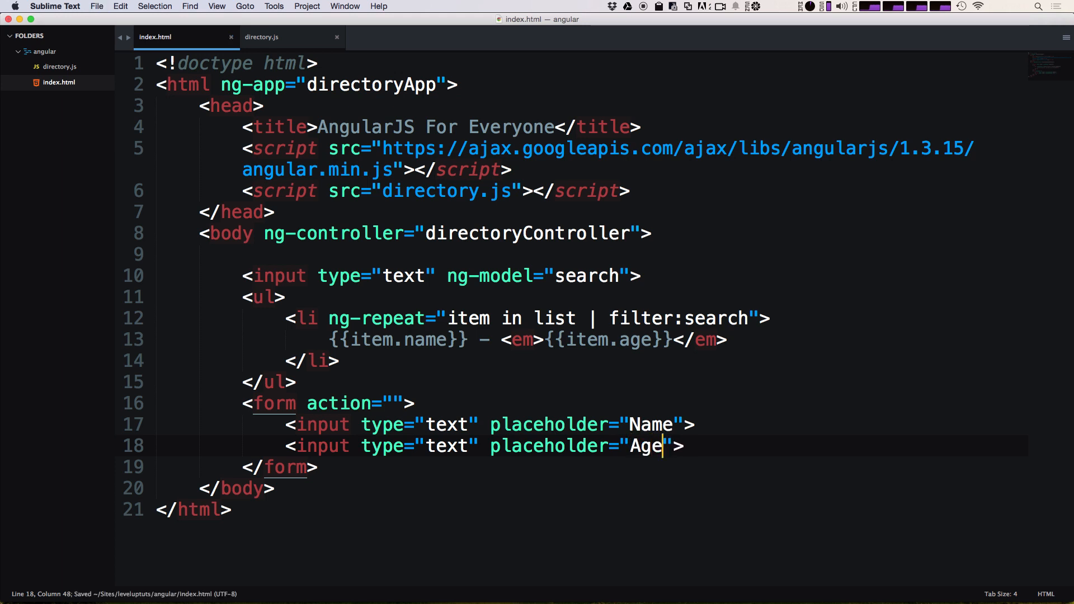
pyautogui.click(562, 446)
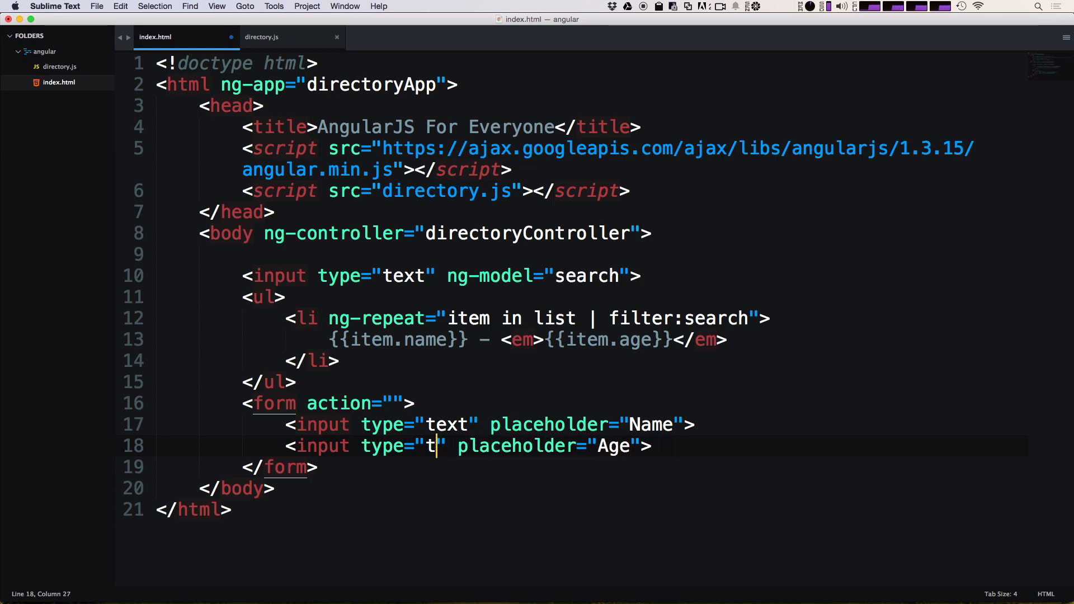
pyautogui.write('umber')
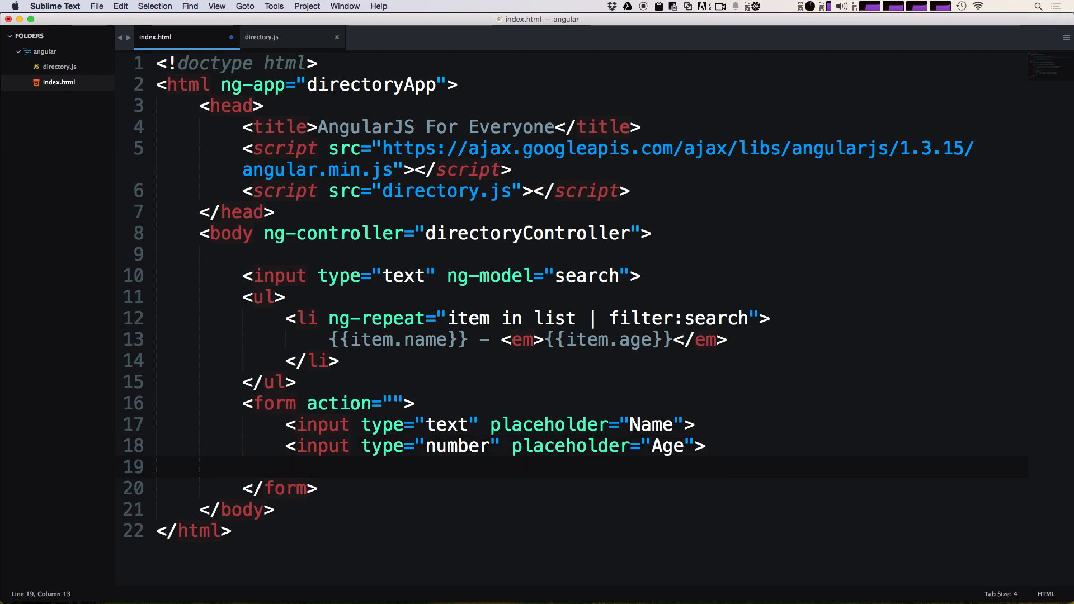
# Add <input type="submit" value="Submit"> as the form's third field
pyautogui.write('input type="sub">')
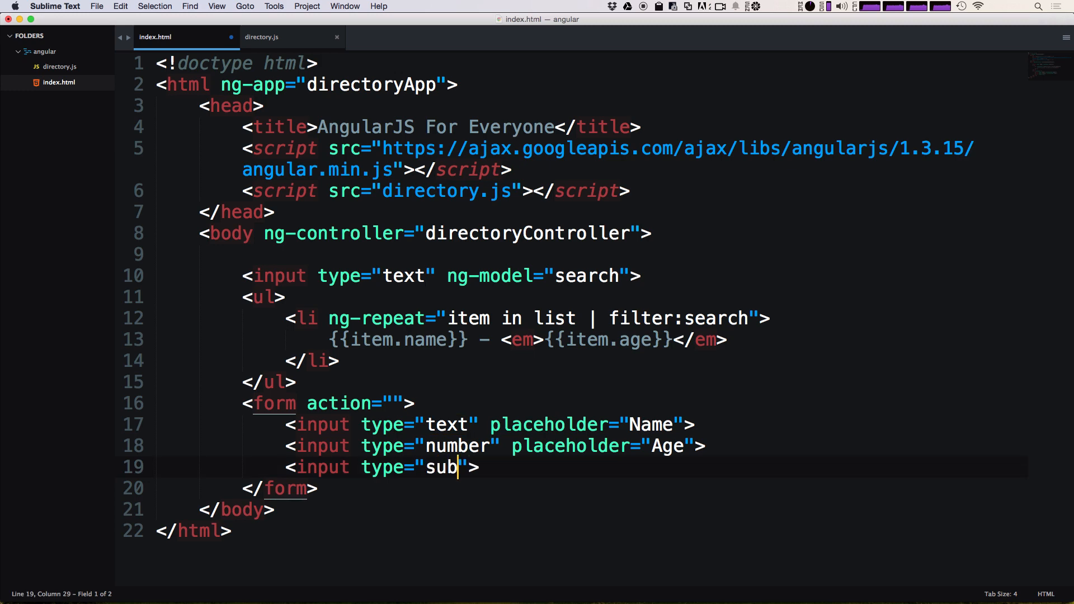
pyautogui.write('mit" value')
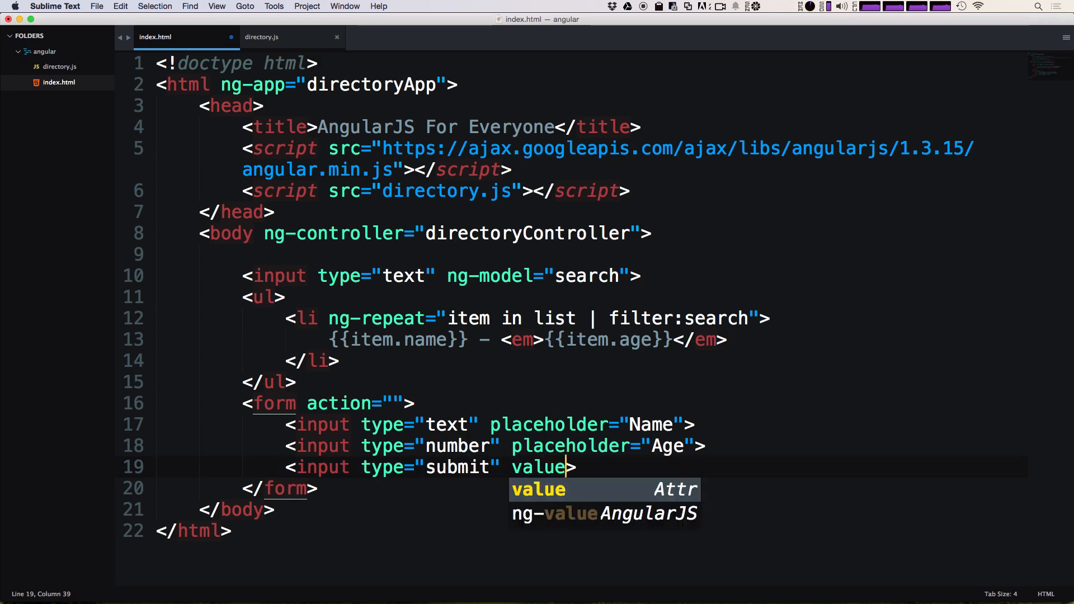
pyautogui.write('="Sub"')
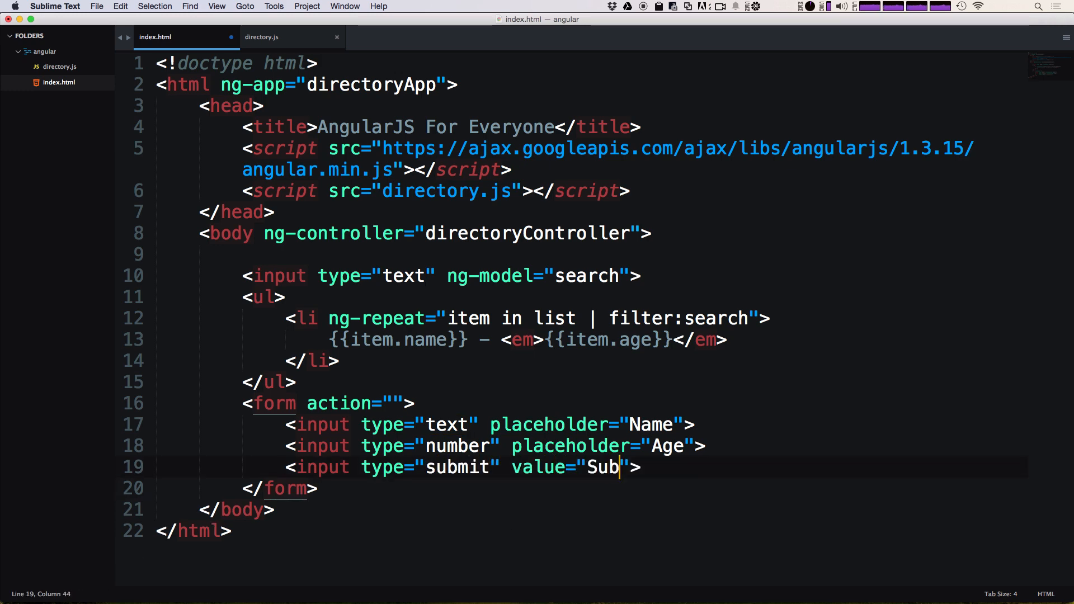
pyautogui.write('mit')
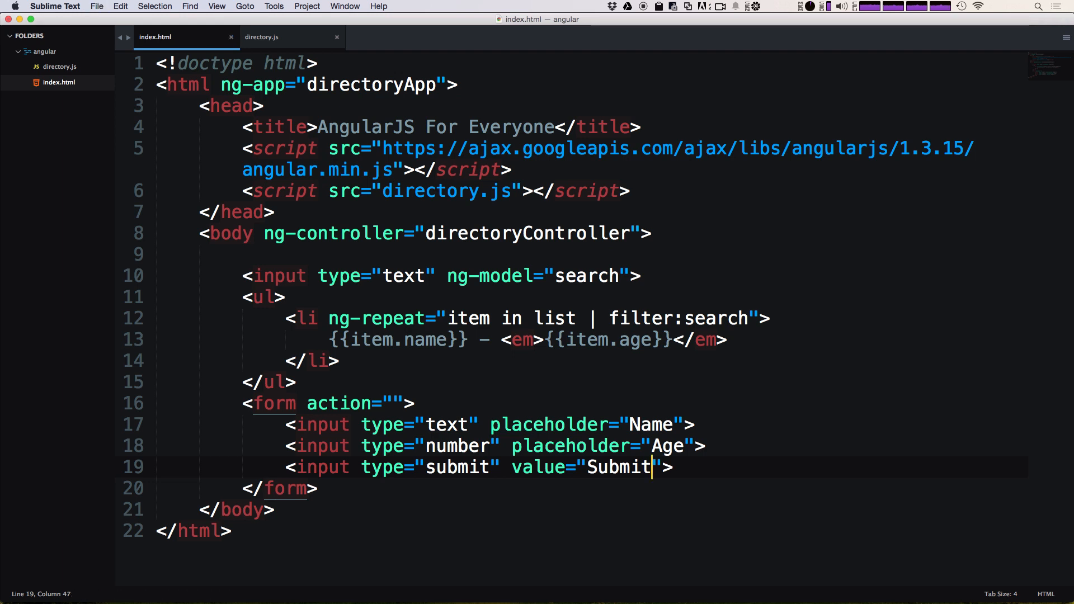
pyautogui.moveTo(478, 252)
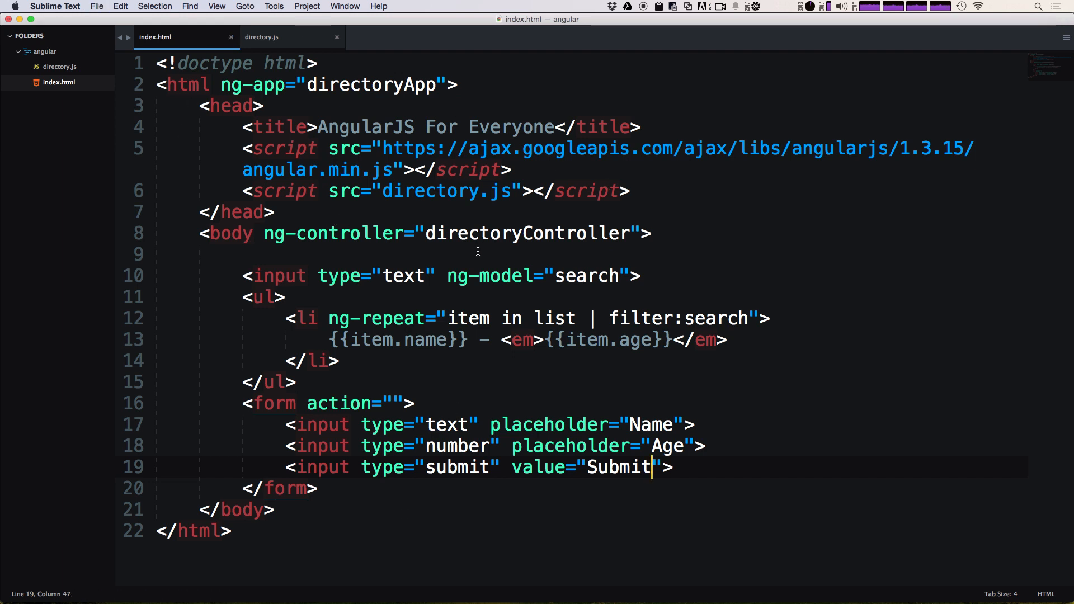
# Give the Name input ng-model="name" and the Age input ng-model="age"
pyautogui.click(457, 275)
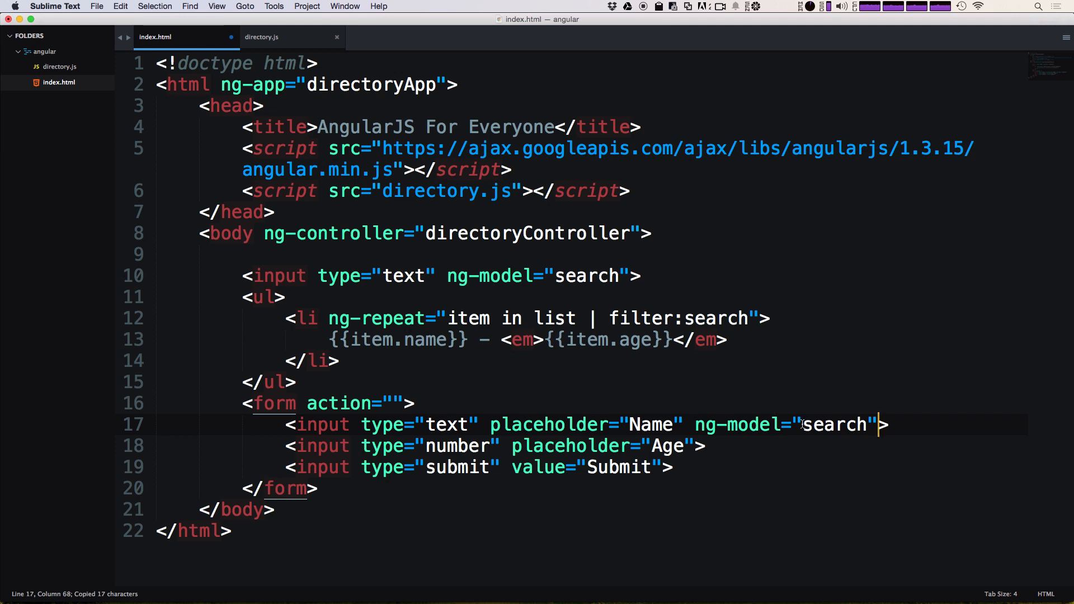
pyautogui.doubleClick(835, 424)
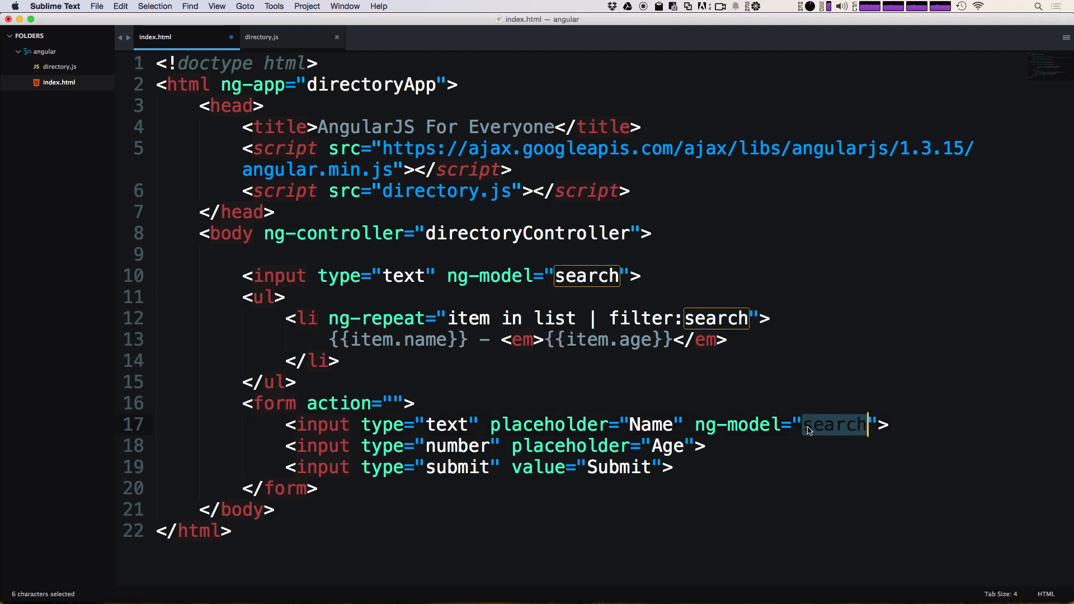
pyautogui.write('name')
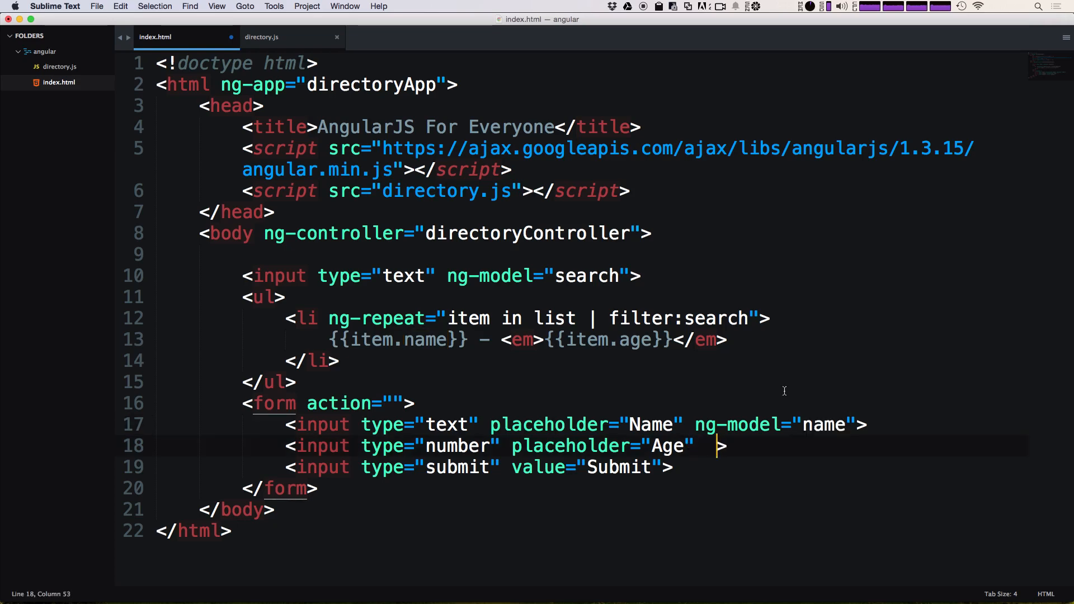
pyautogui.write('ng-model="search"')
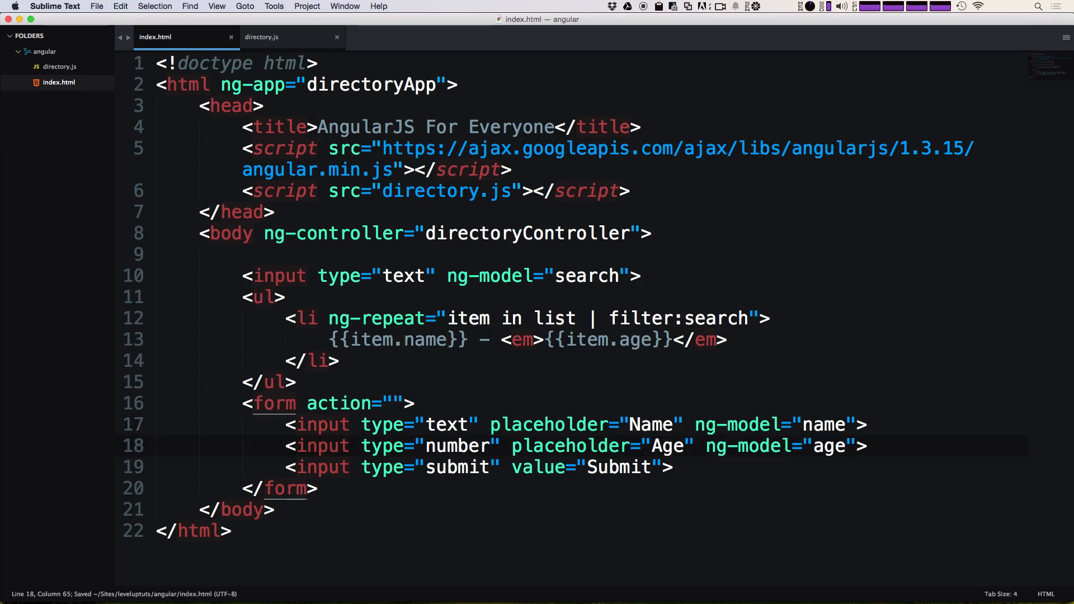
pyautogui.doubleClick(617, 467)
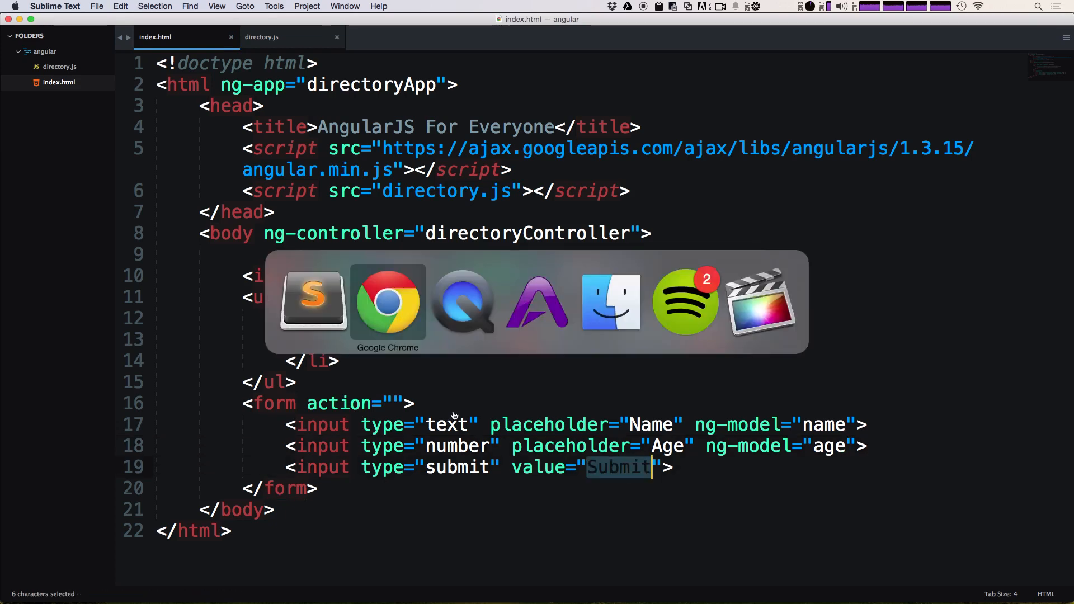
# In Chrome, reload the directory page and try submitting the empty Name/Age form
pyautogui.click(387, 302)
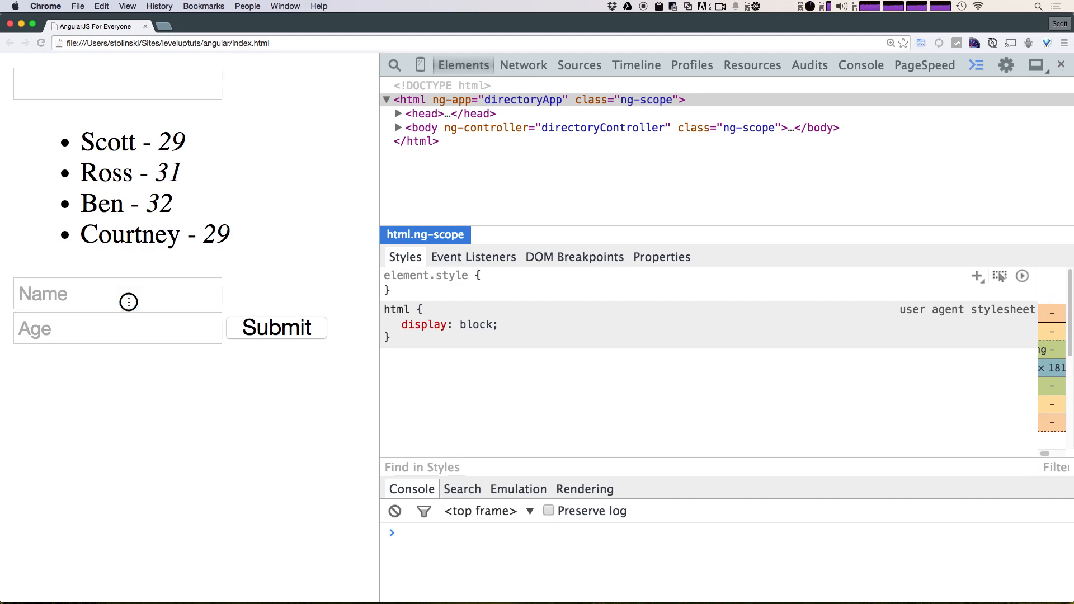
pyautogui.click(276, 327)
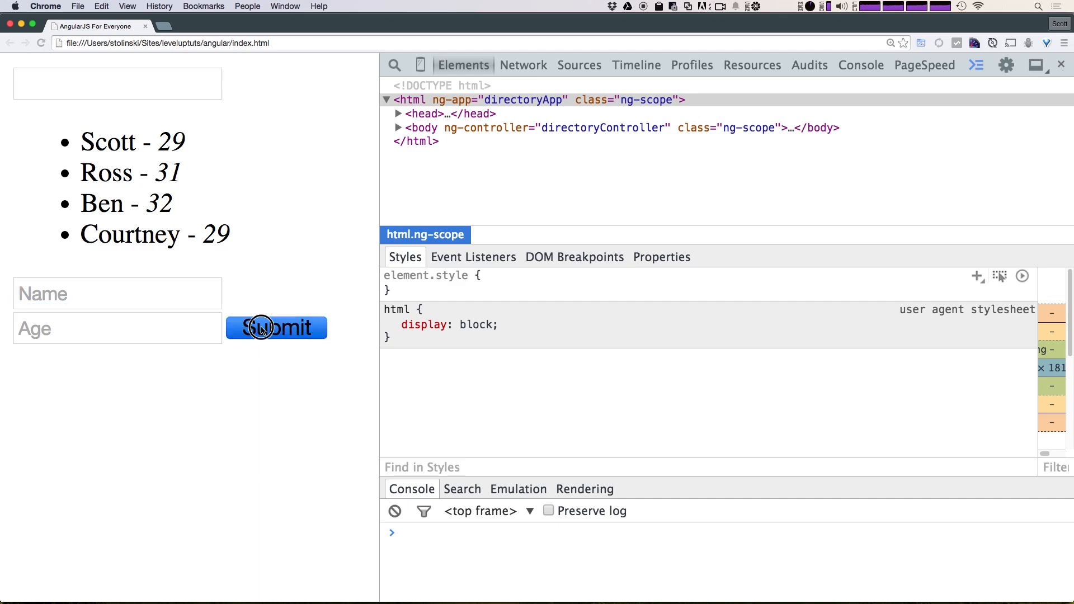
pyautogui.click(276, 328)
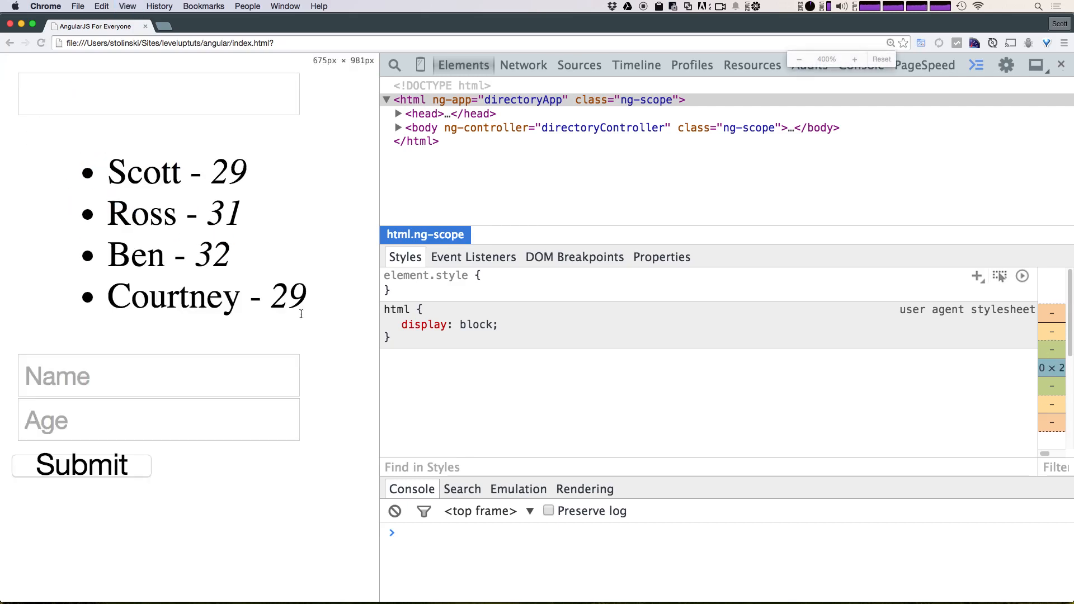
pyautogui.click(799, 58)
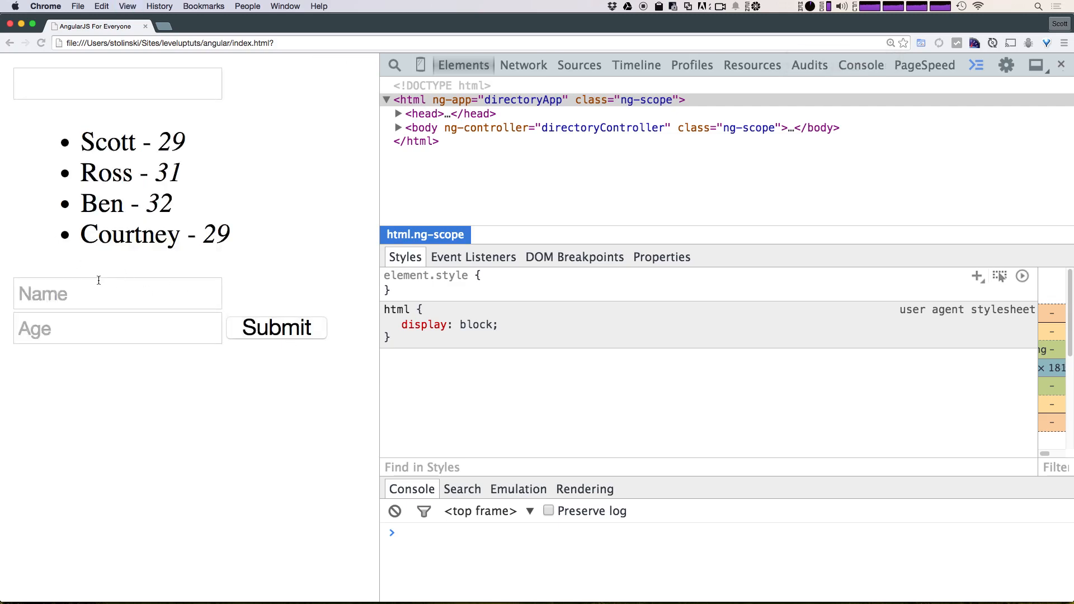
pyautogui.moveTo(240, 311)
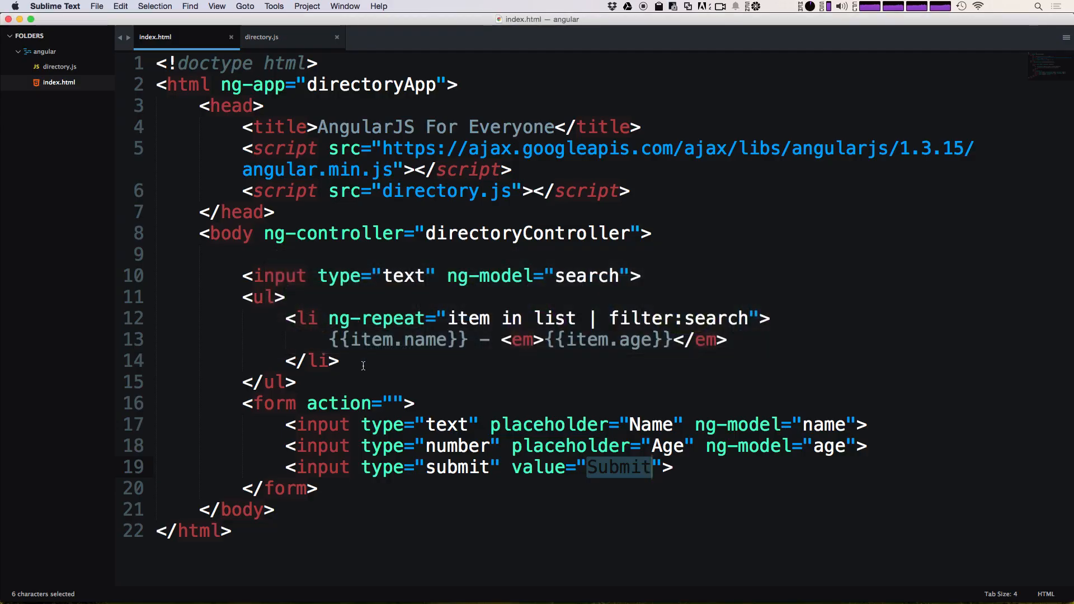
pyautogui.moveTo(178, 15)
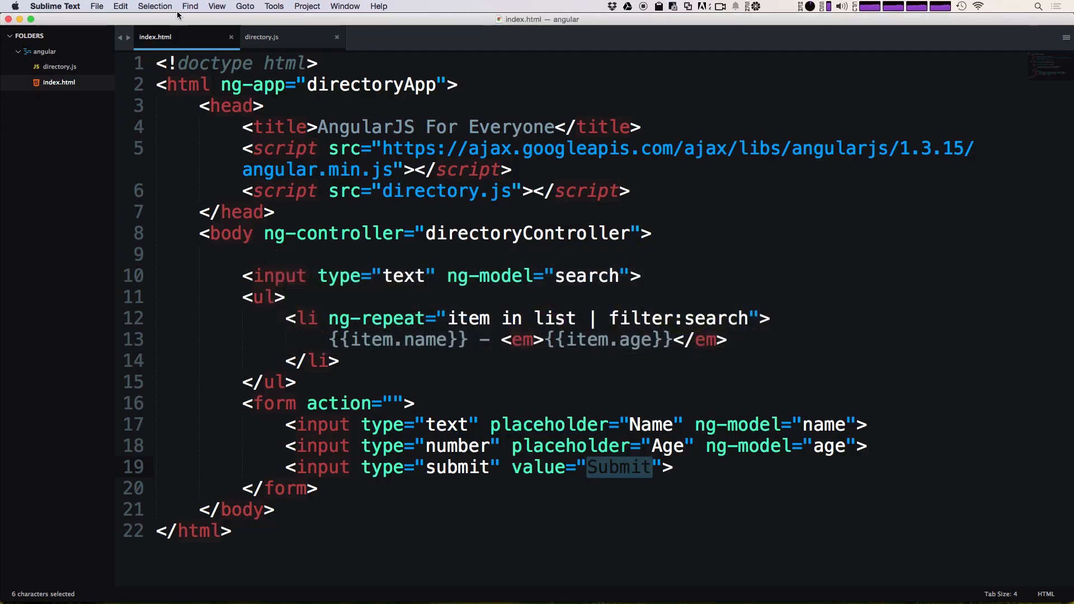
# Glance at directory.js, then return to index.html's form markup
pyautogui.click(262, 37)
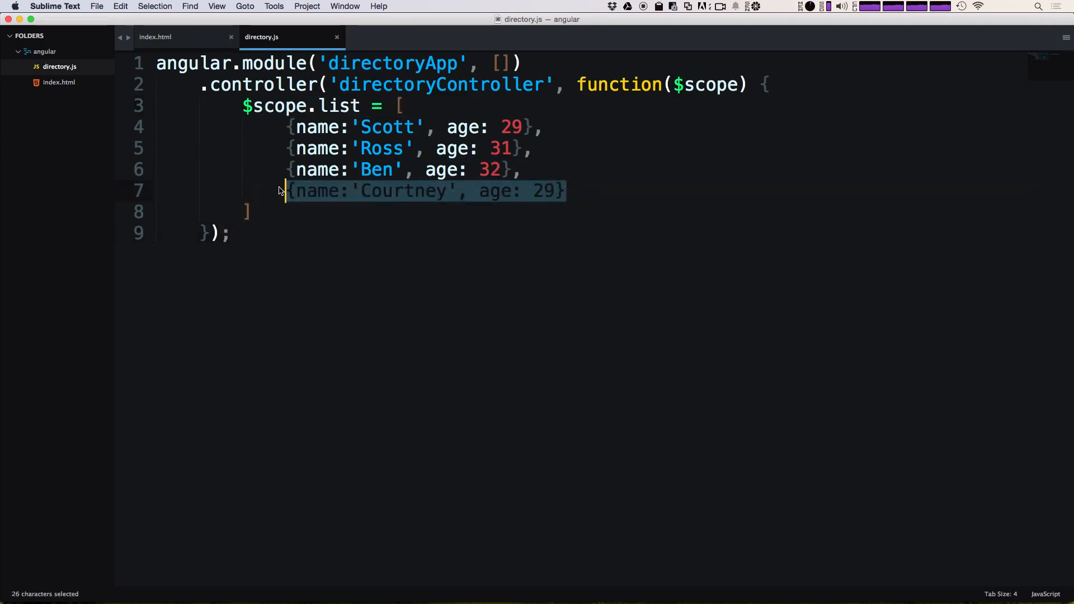
pyautogui.click(155, 37)
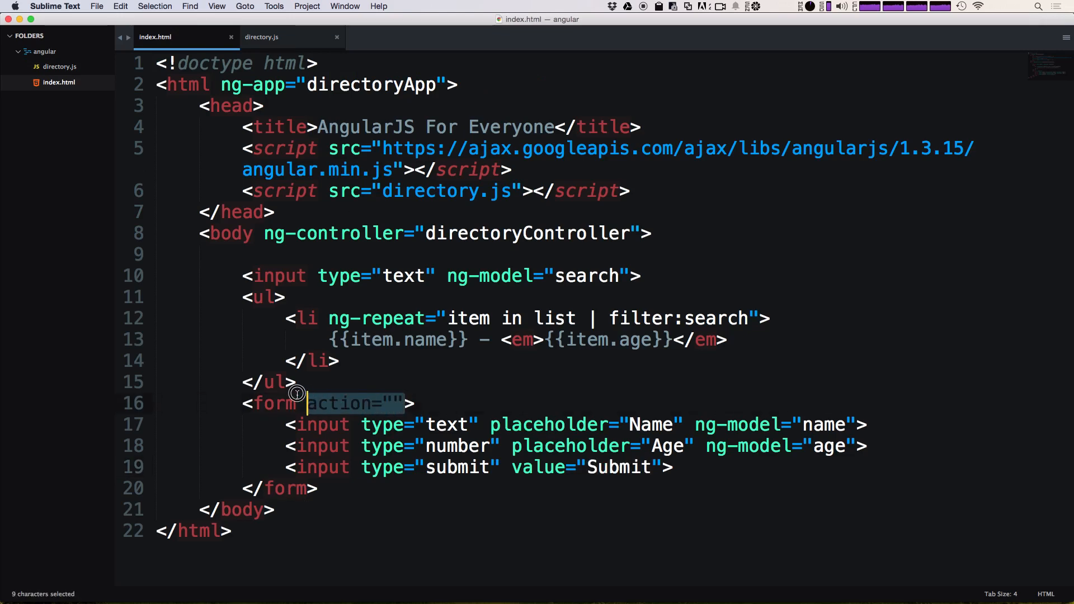
# Replace the form's action="" with ng-submit="addPerson()"
pyautogui.press('delete')
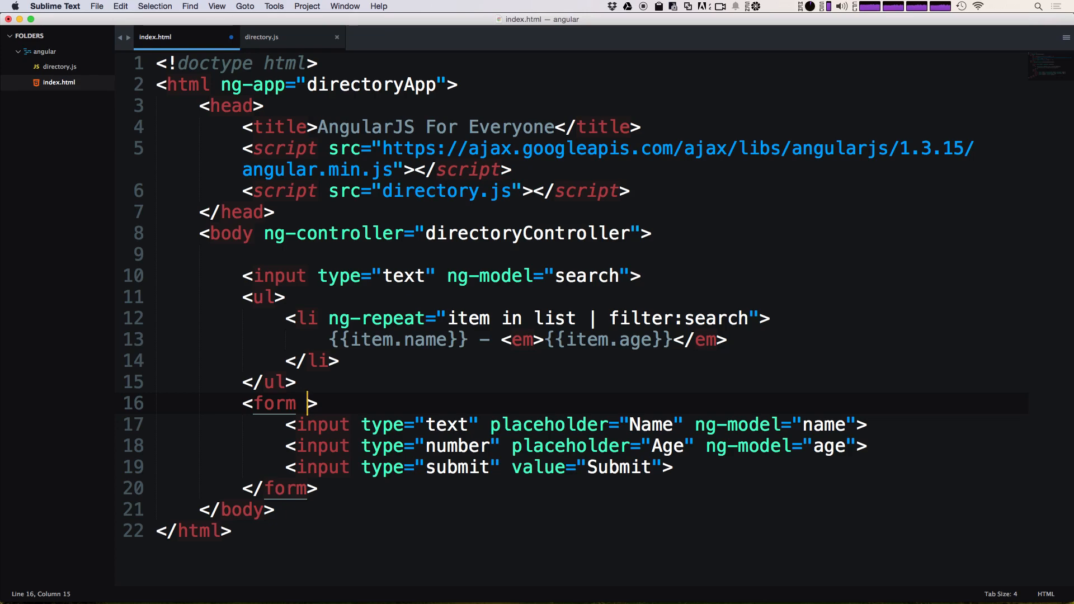
pyautogui.write('ng-')
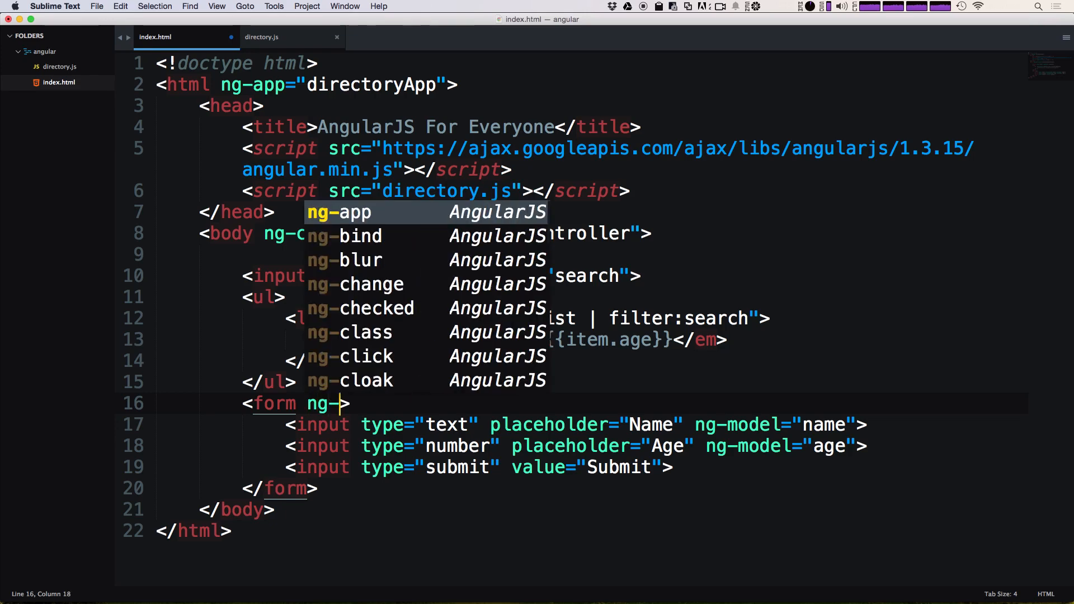
pyautogui.write('submit="')
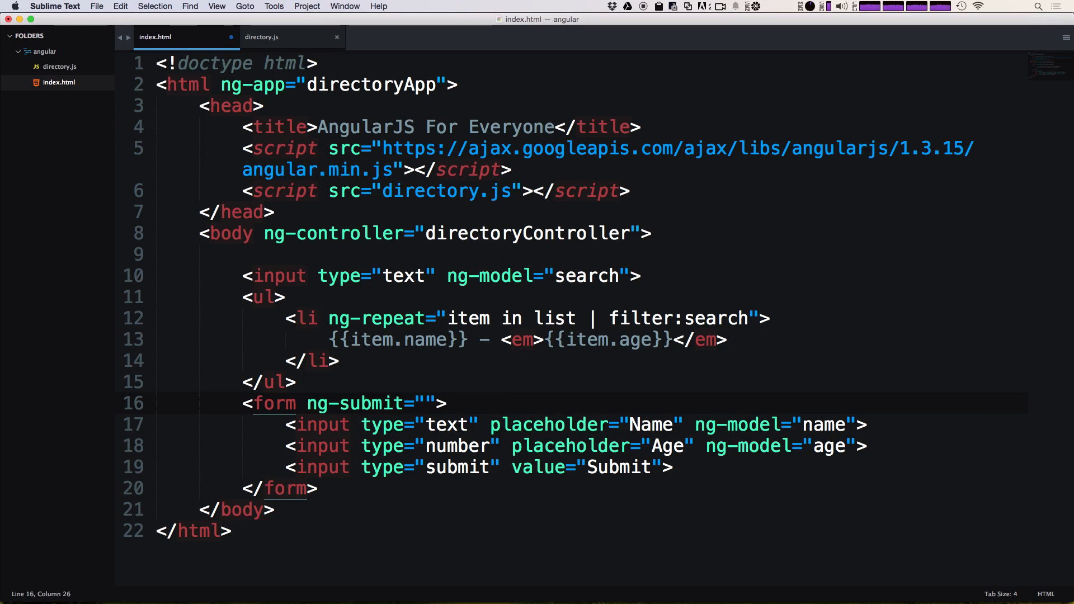
pyautogui.doubleClick(274, 234)
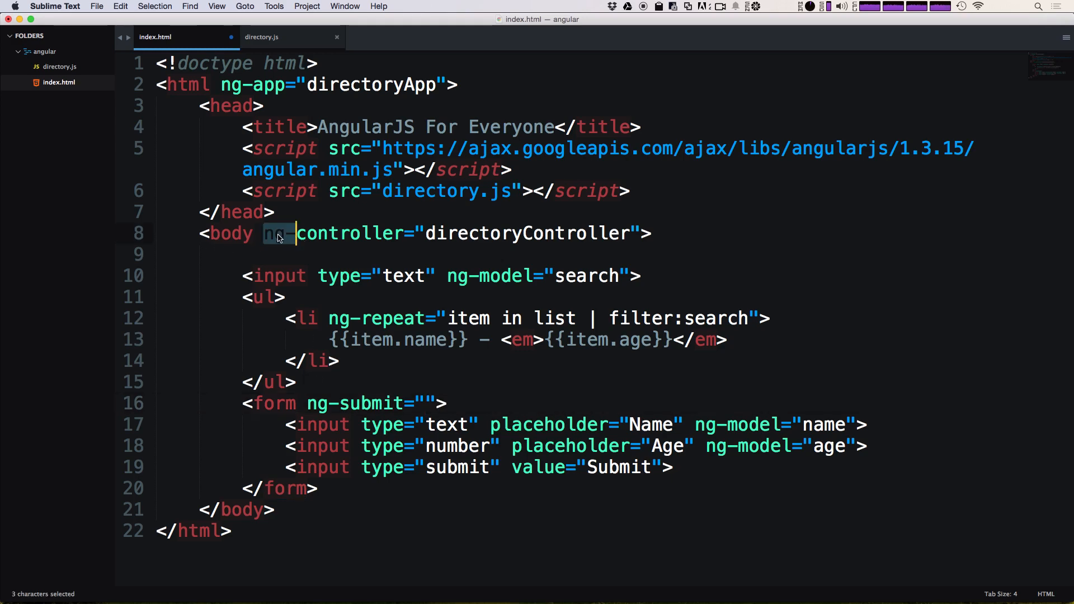
pyautogui.moveTo(336, 414)
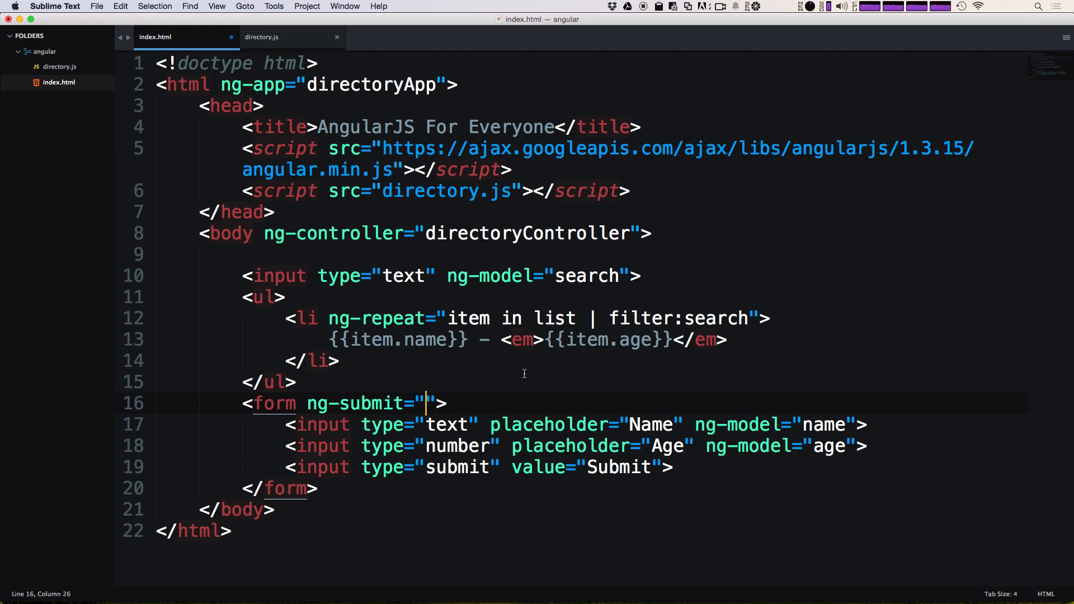
pyautogui.write('add')
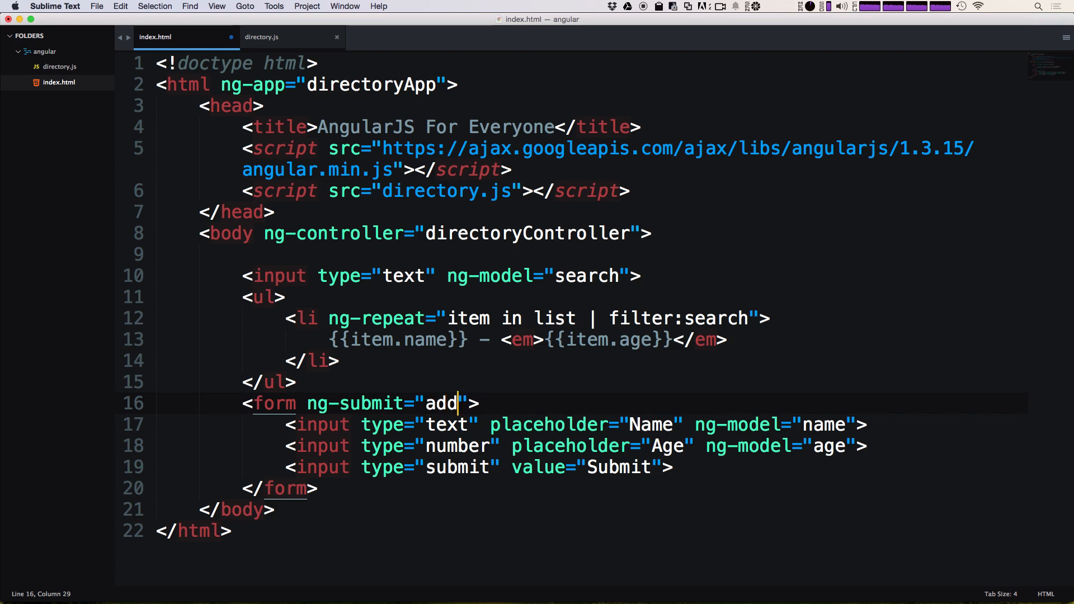
pyautogui.write('Person()')
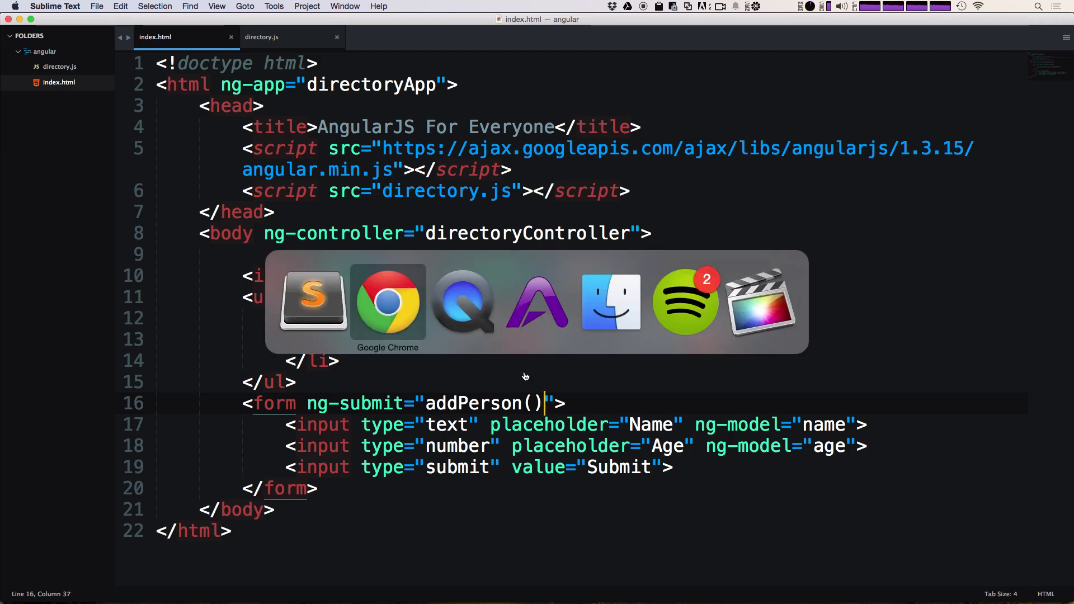
pyautogui.click(387, 301)
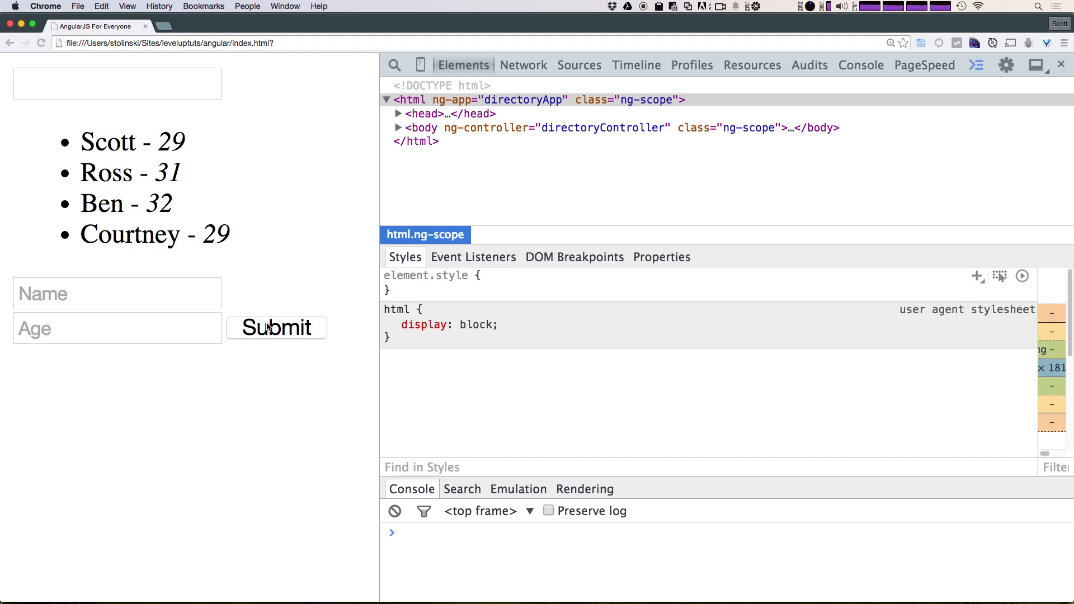
pyautogui.moveTo(307, 336)
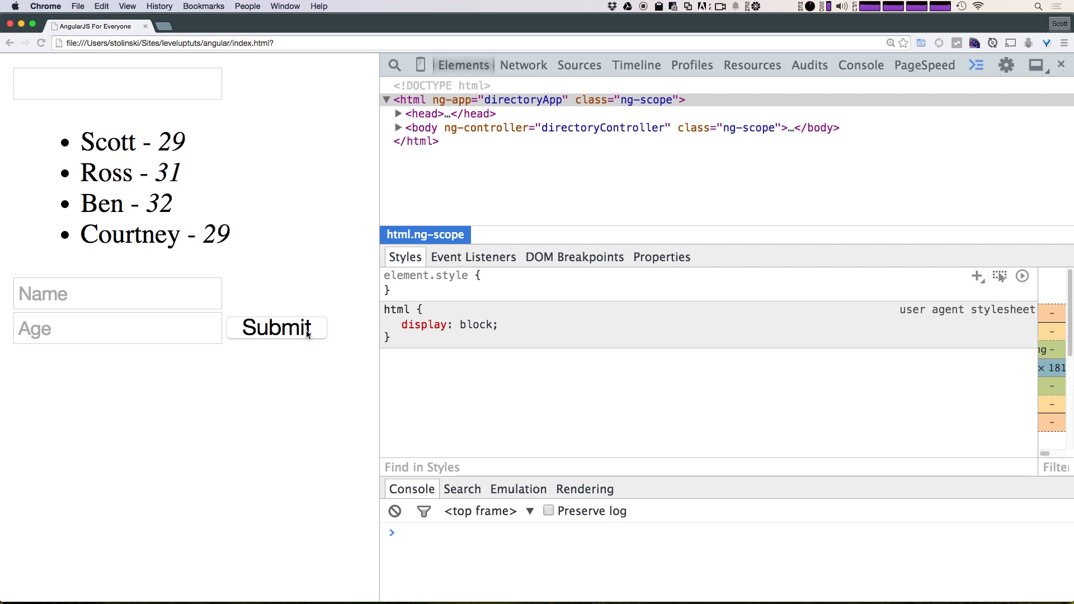
pyautogui.moveTo(305, 333)
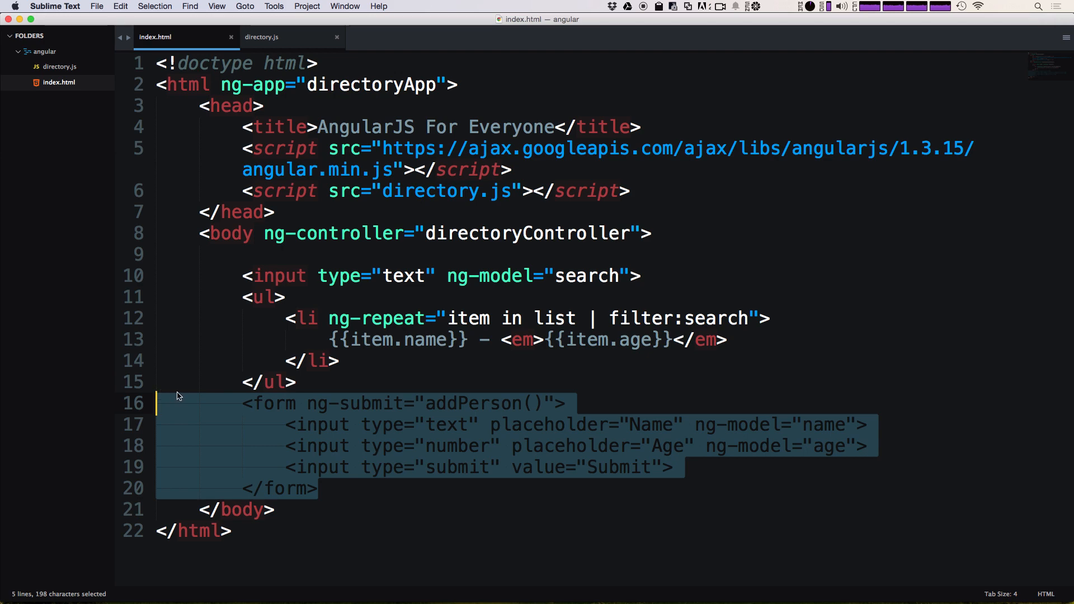
# In directory.js, end the people list with a semicolon and add a blank line below
pyautogui.click(261, 36)
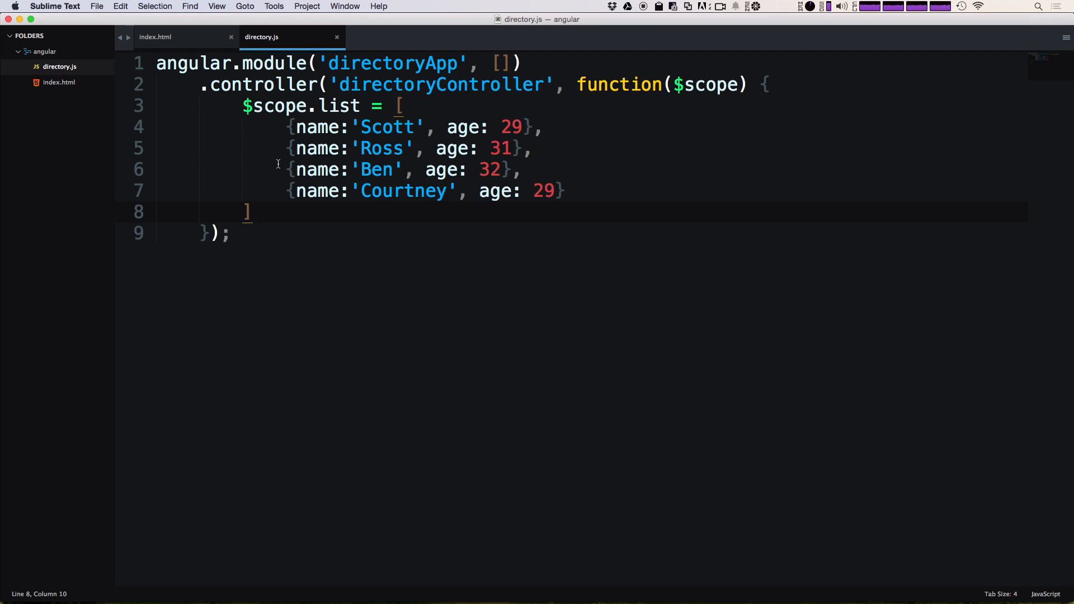
pyautogui.write(';')
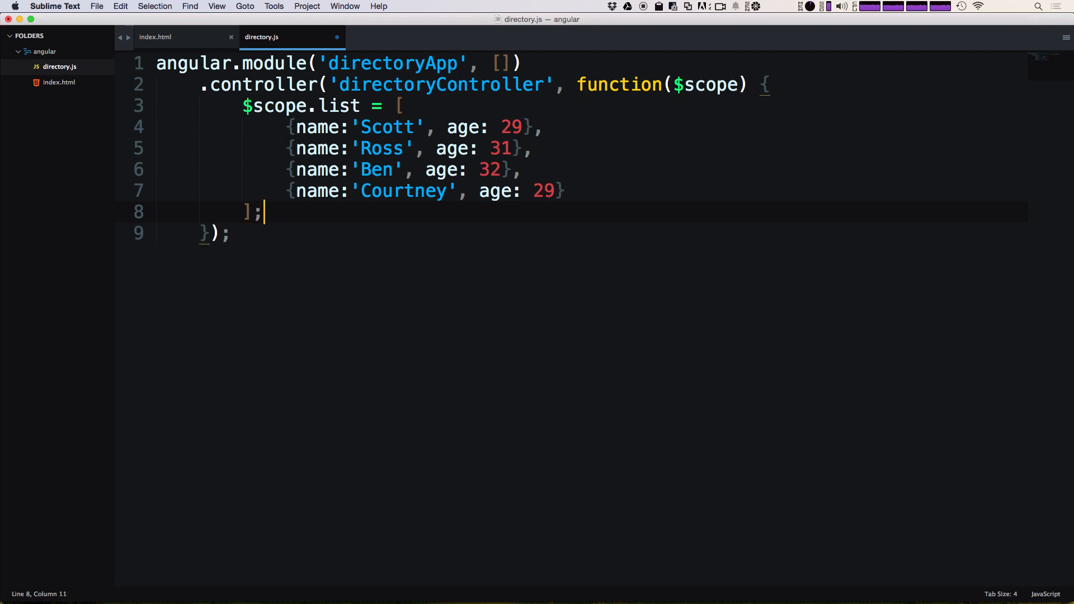
pyautogui.press('enter')
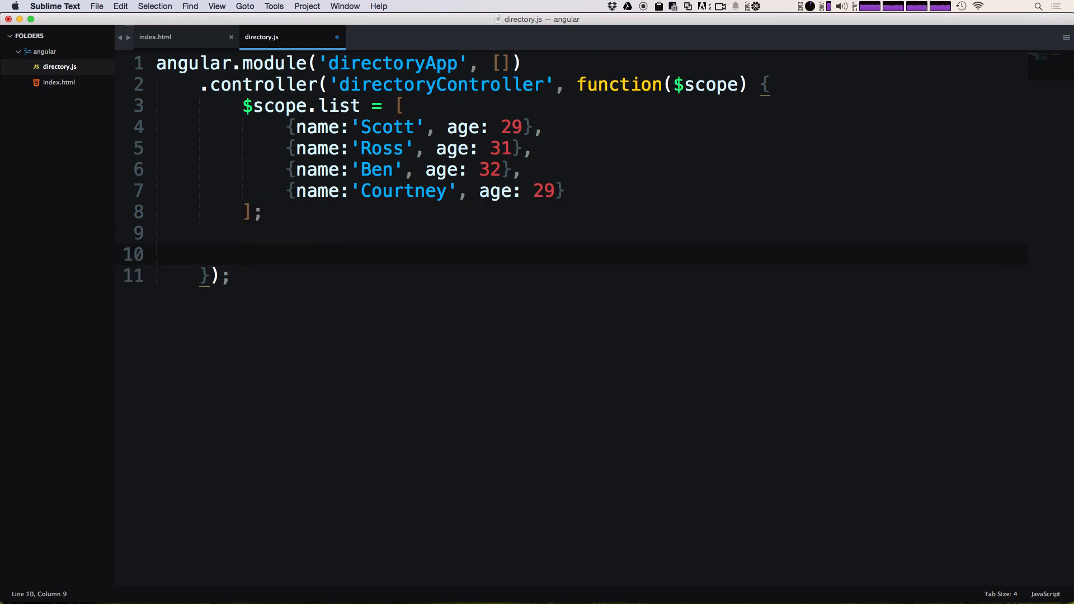
pyautogui.doubleClick(274, 106)
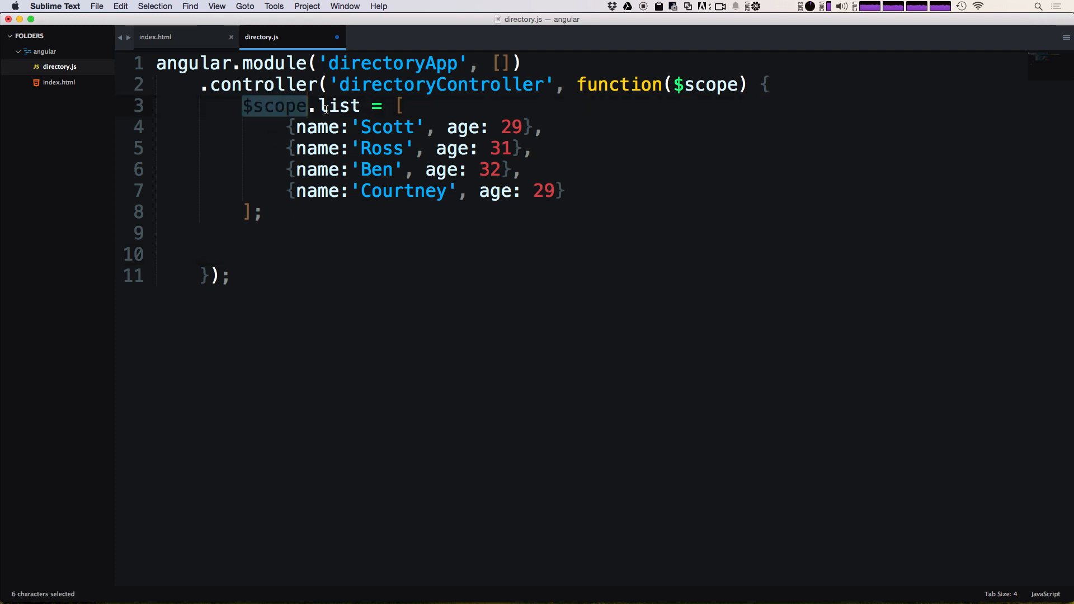
pyautogui.click(262, 233)
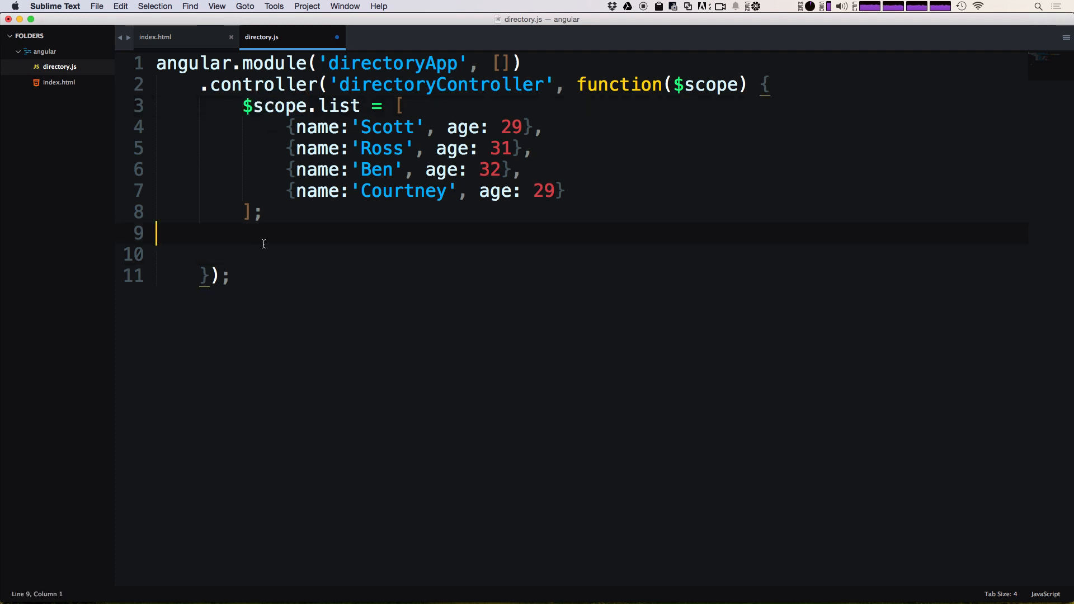
# Type $scope.addPerson = function() { } below the list
pyautogui.write('$')
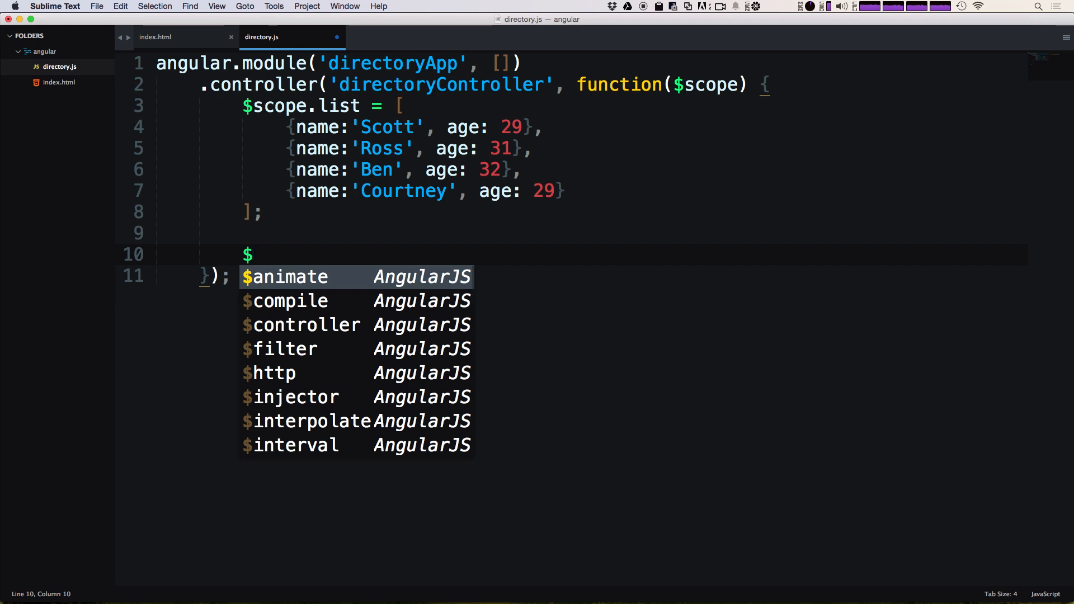
pyautogui.write('scope.')
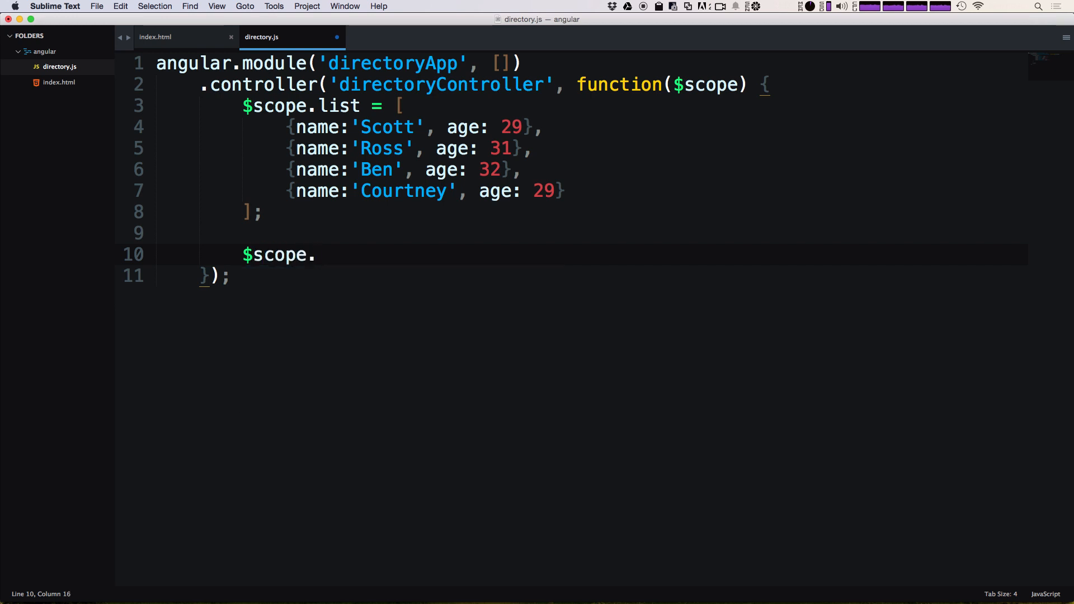
pyautogui.write('addPer')
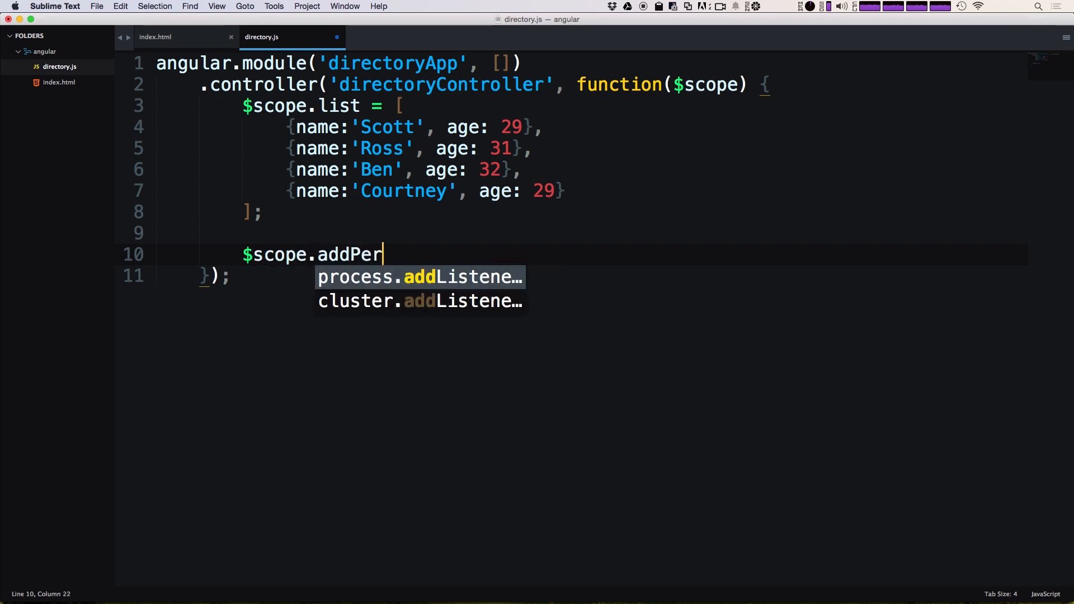
pyautogui.write('son')
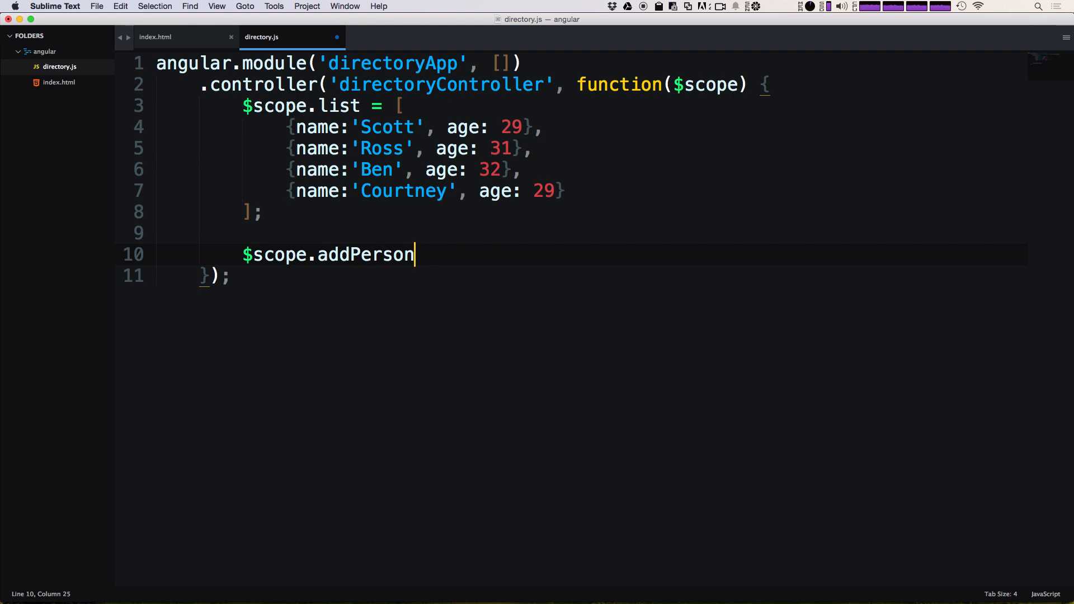
pyautogui.write('=')
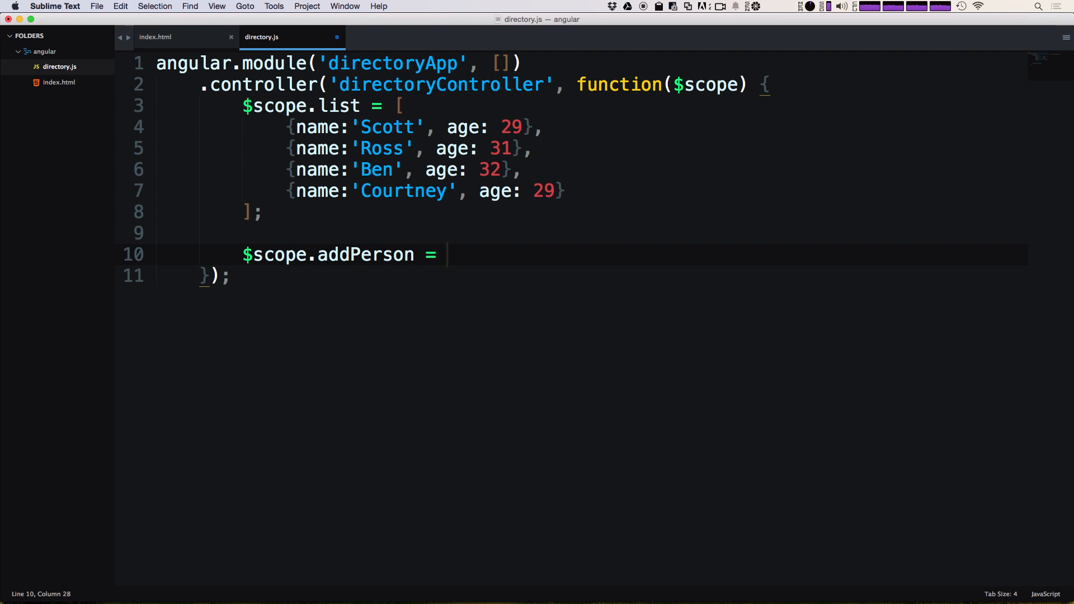
pyautogui.write('function(')
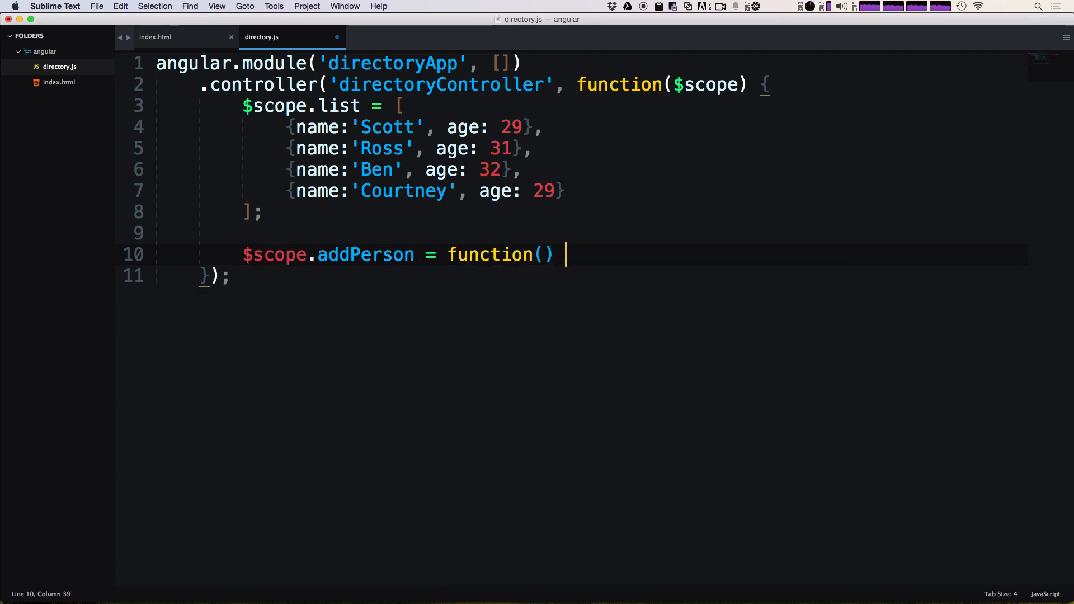
pyautogui.write('{')
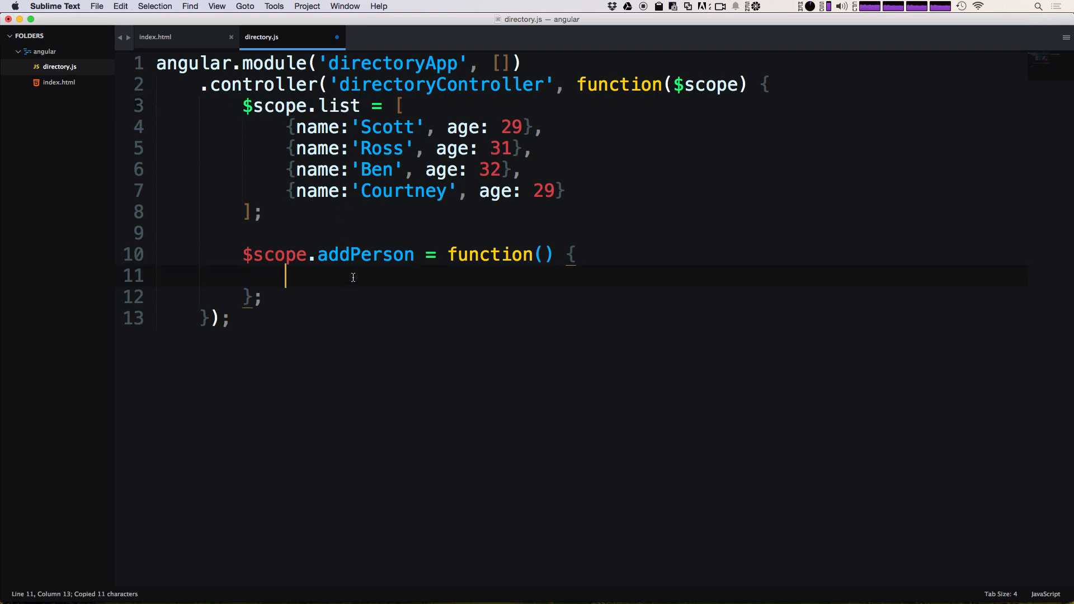
# Inside addPerson, start typing $scope.list.push({name:
pyautogui.write('$scope.list')
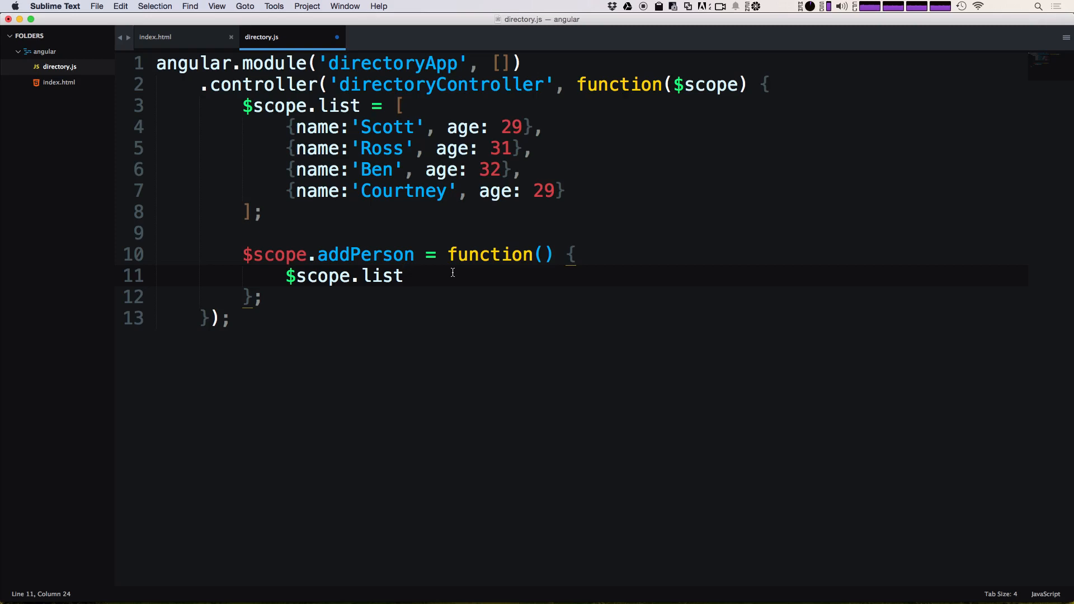
pyautogui.write('.')
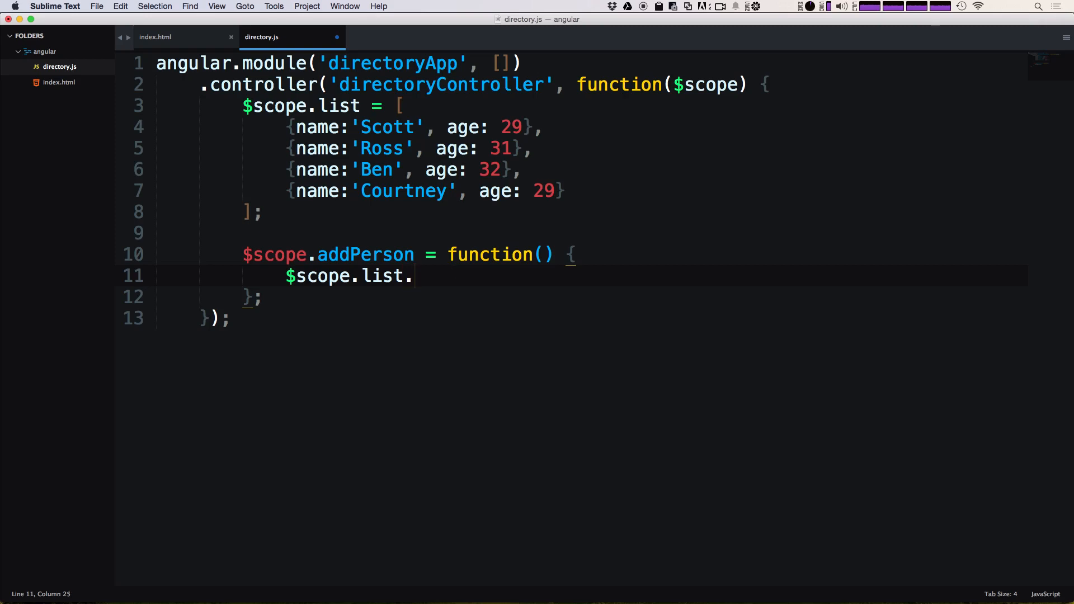
pyautogui.write('p')
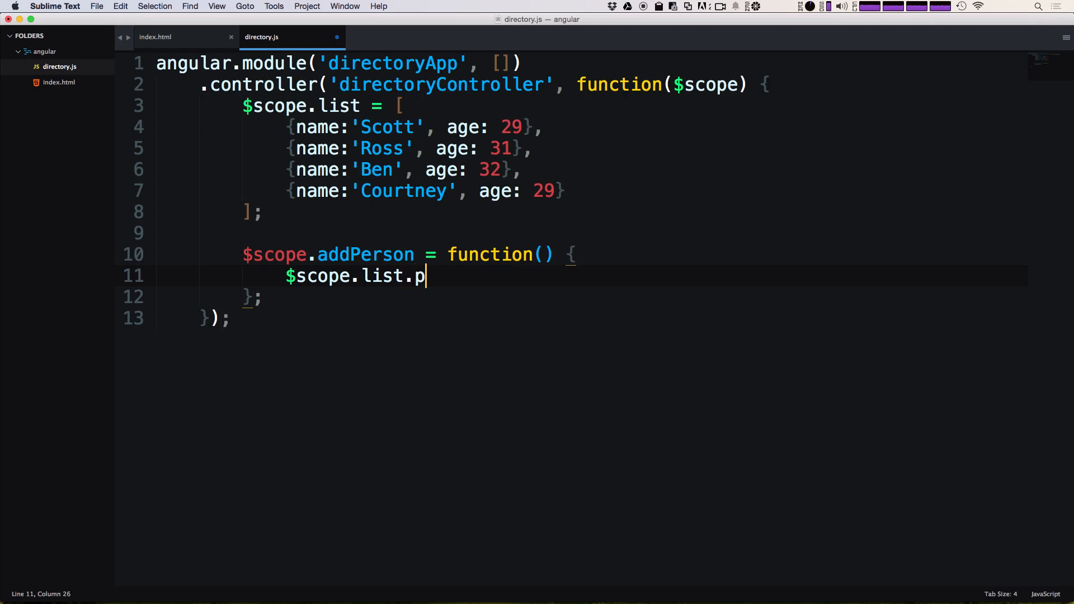
pyautogui.write('ush()')
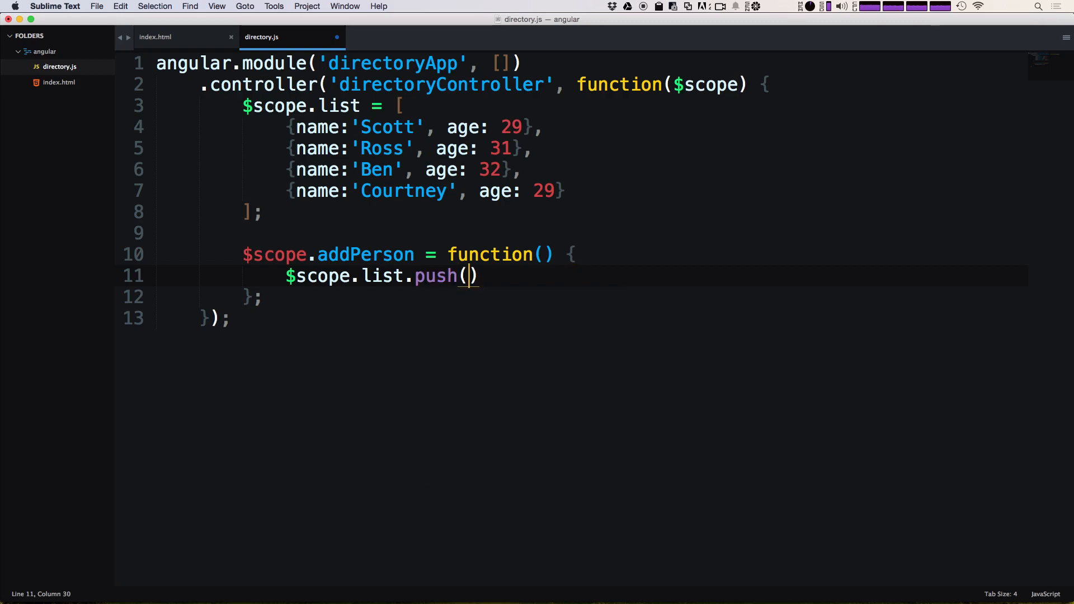
pyautogui.write('{')
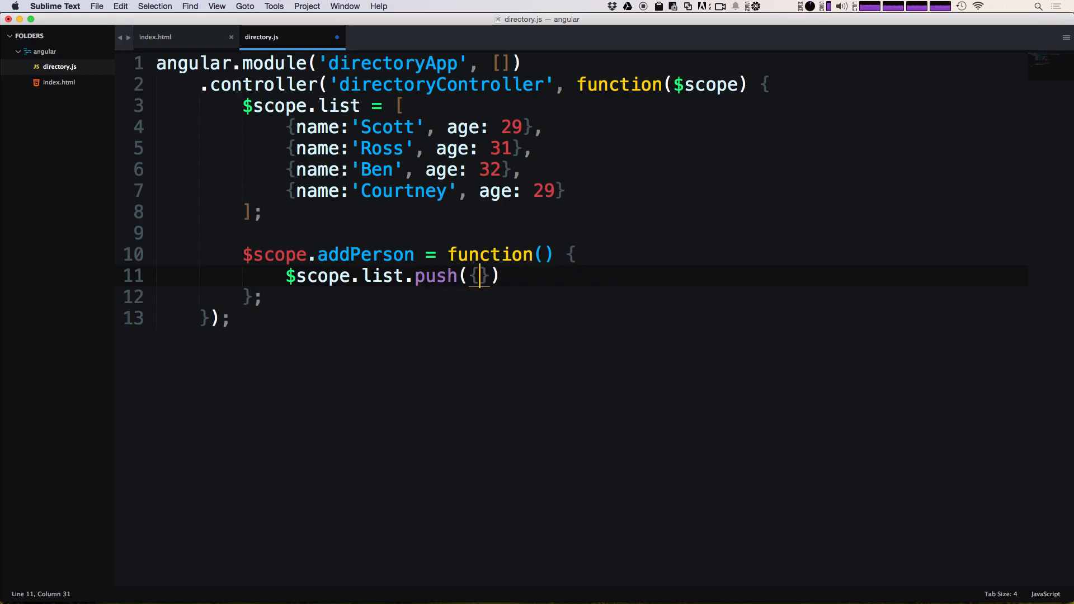
pyautogui.write('name:')
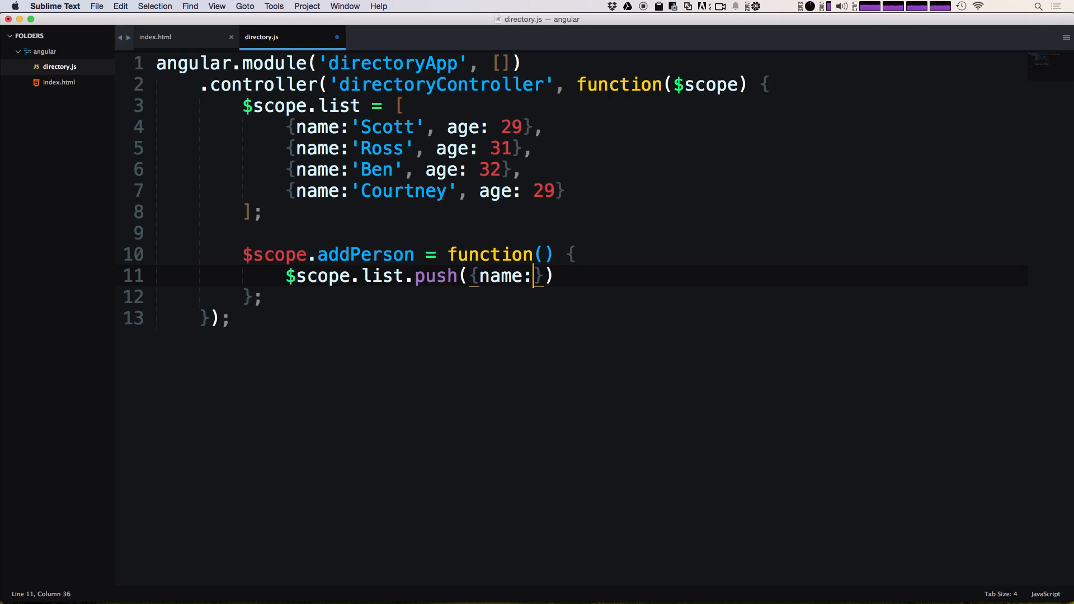
# Check the Name model in index.html, then fill the push object with $scope.name and age: $scope.age
pyautogui.click(156, 36)
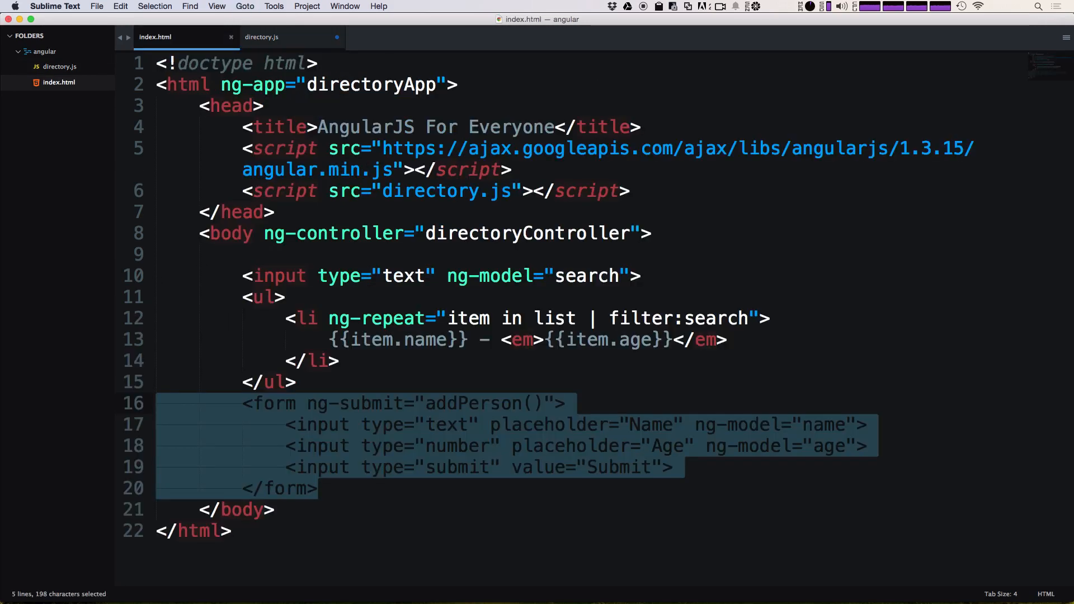
pyautogui.moveTo(748, 427)
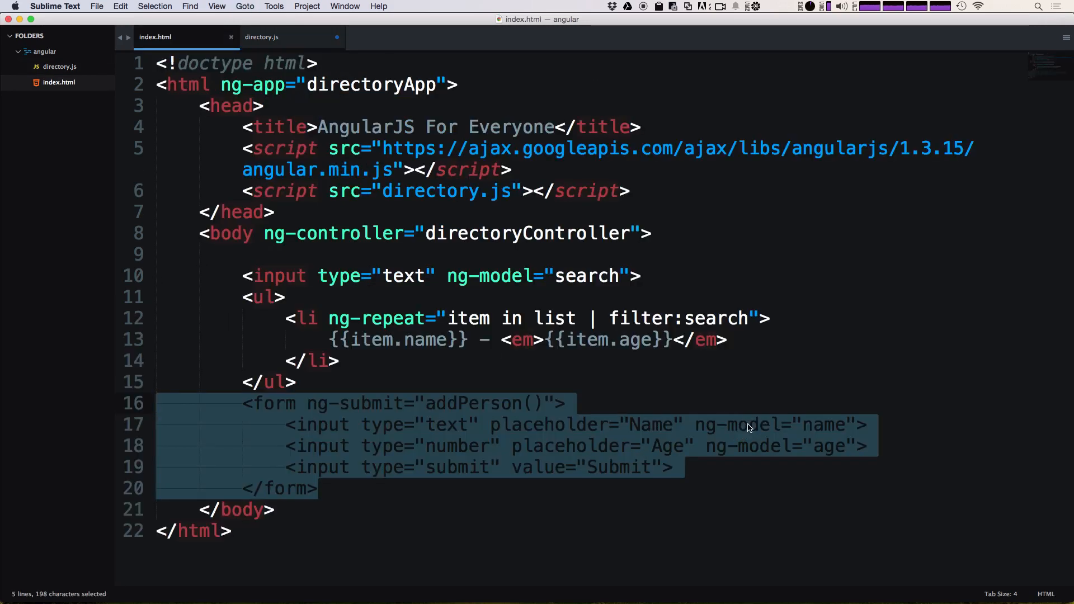
pyautogui.doubleClick(426, 339)
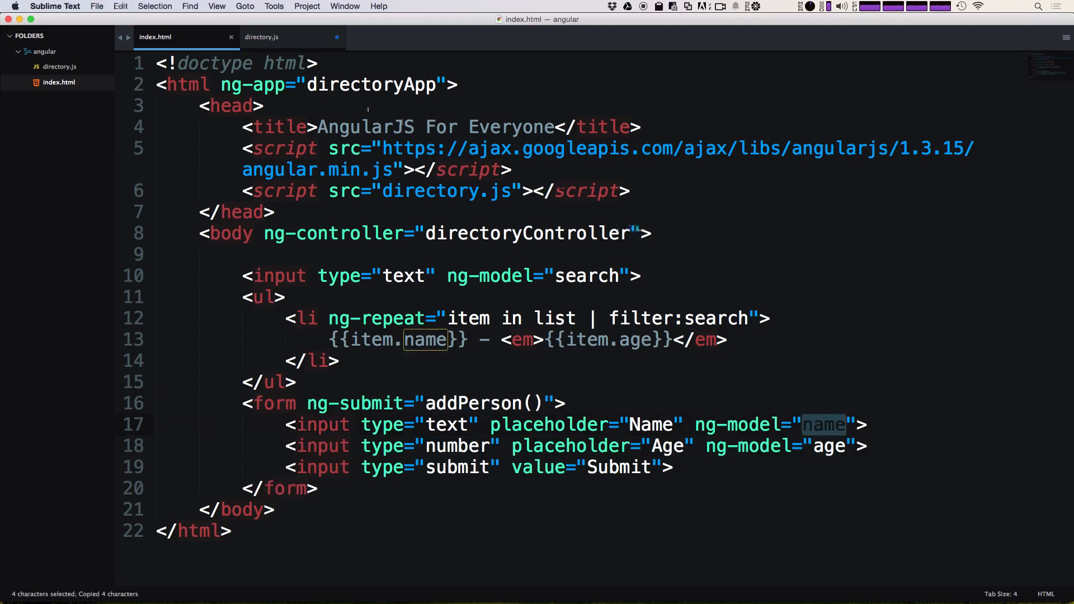
pyautogui.click(262, 36)
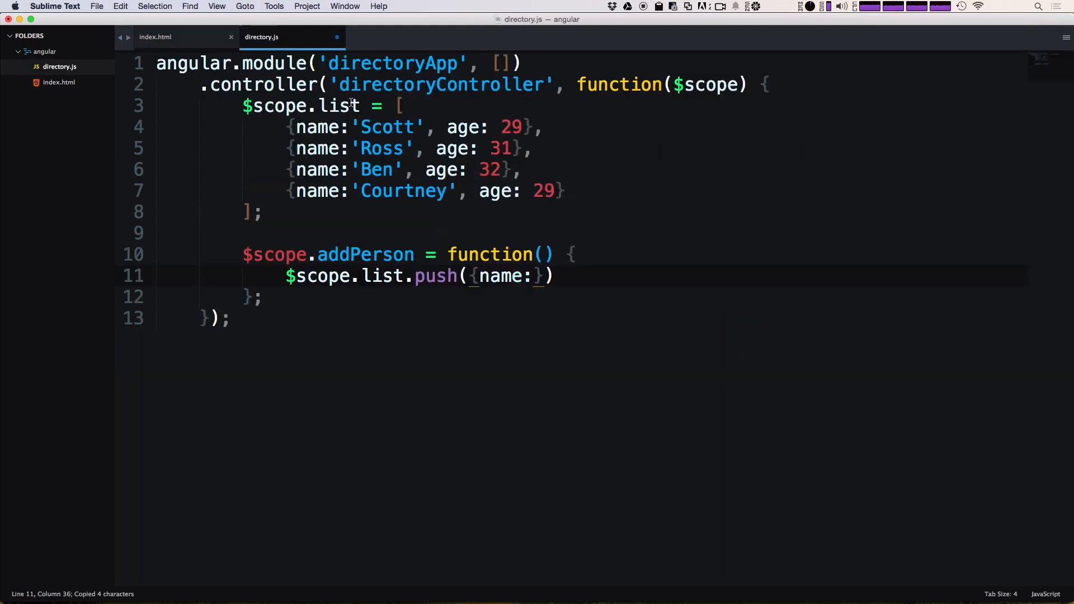
pyautogui.write('$scope.')
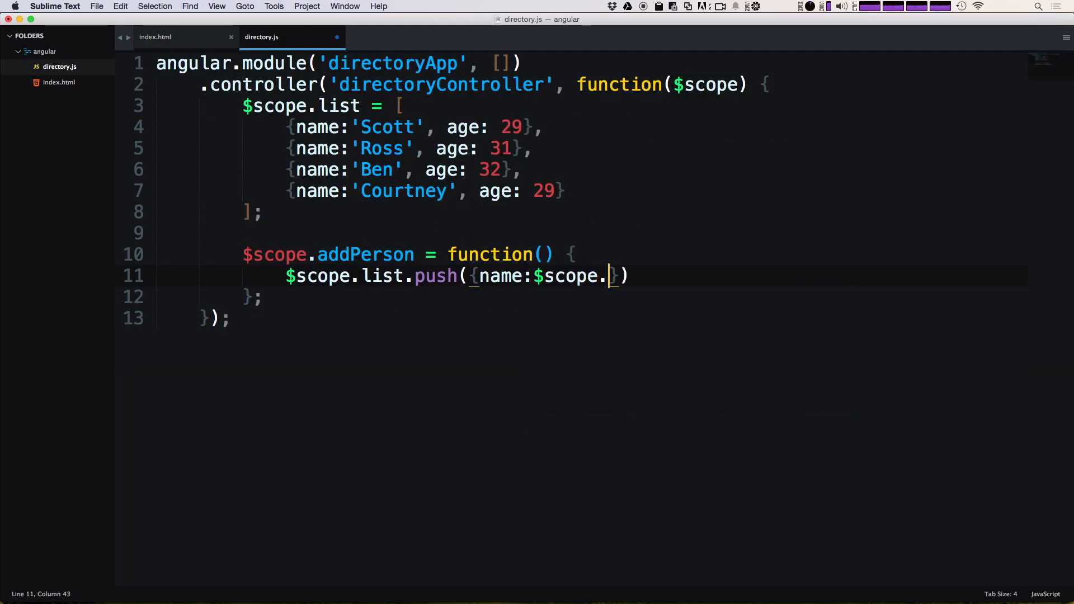
pyautogui.write('name,')
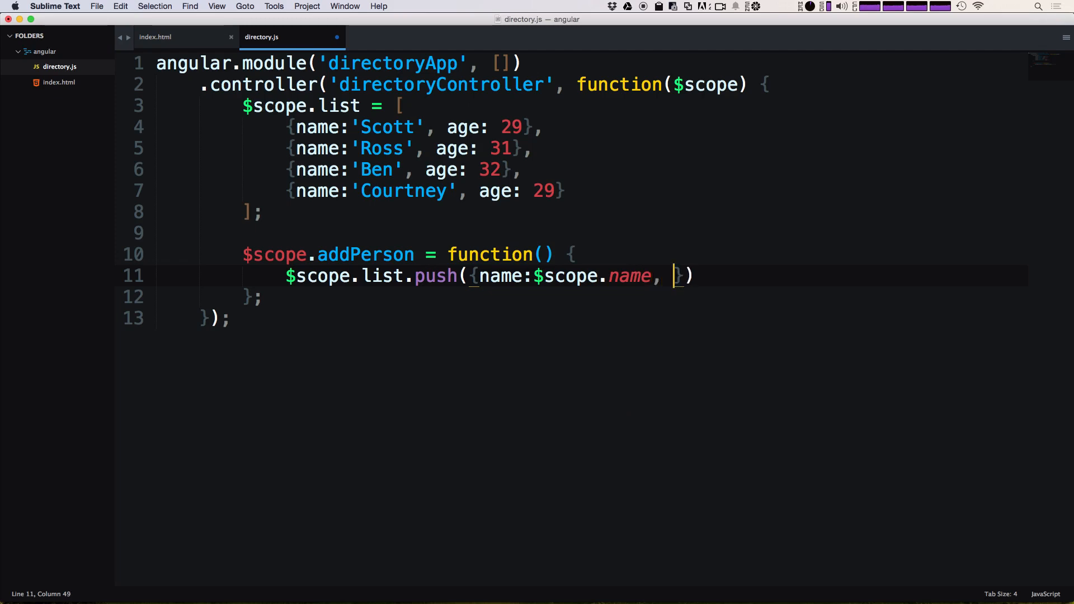
pyautogui.write('age:')
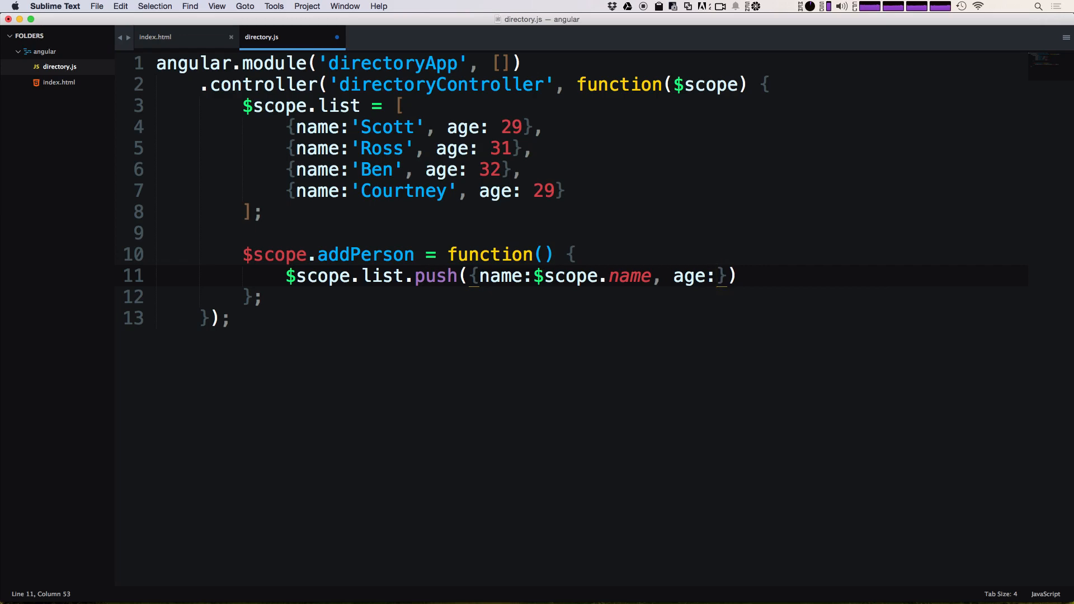
pyautogui.write('$scop')
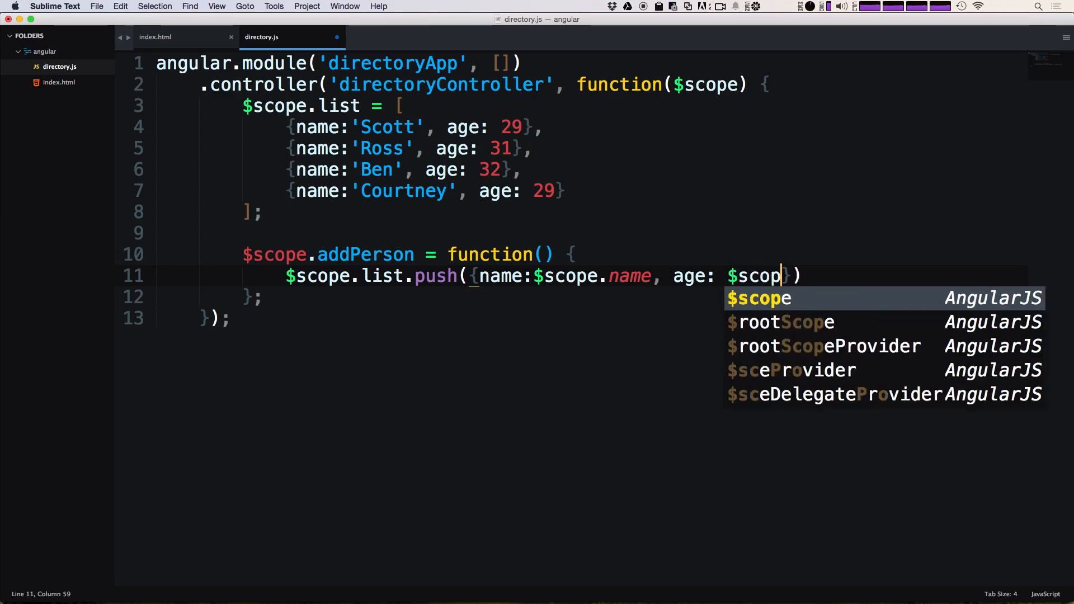
pyautogui.write('e.age')
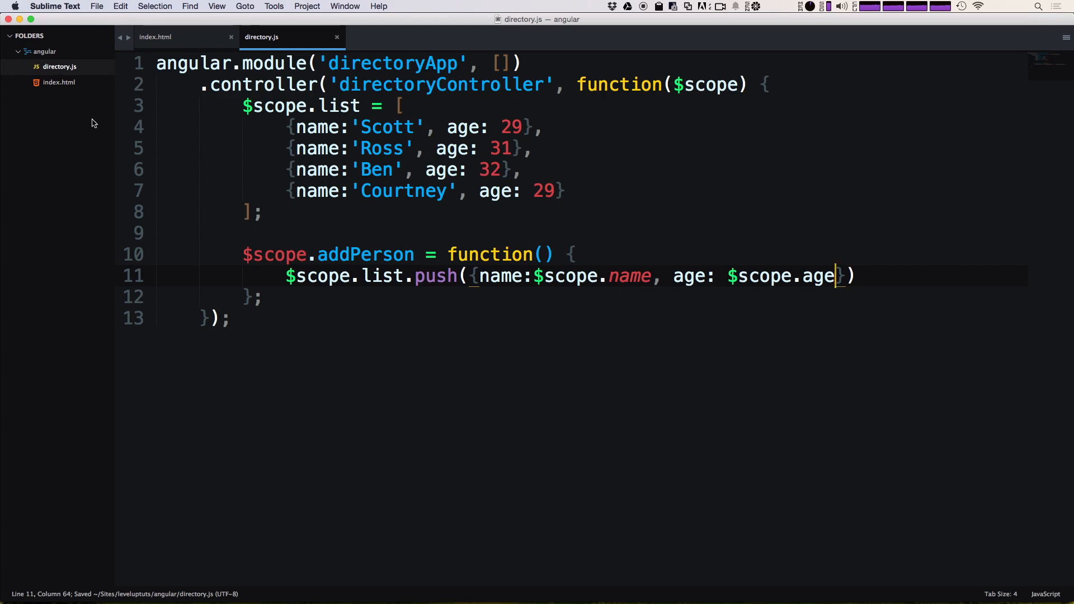
# Compare the pushed names against index.html's models and close the push statement with a semicolon
pyautogui.doubleClick(593, 275)
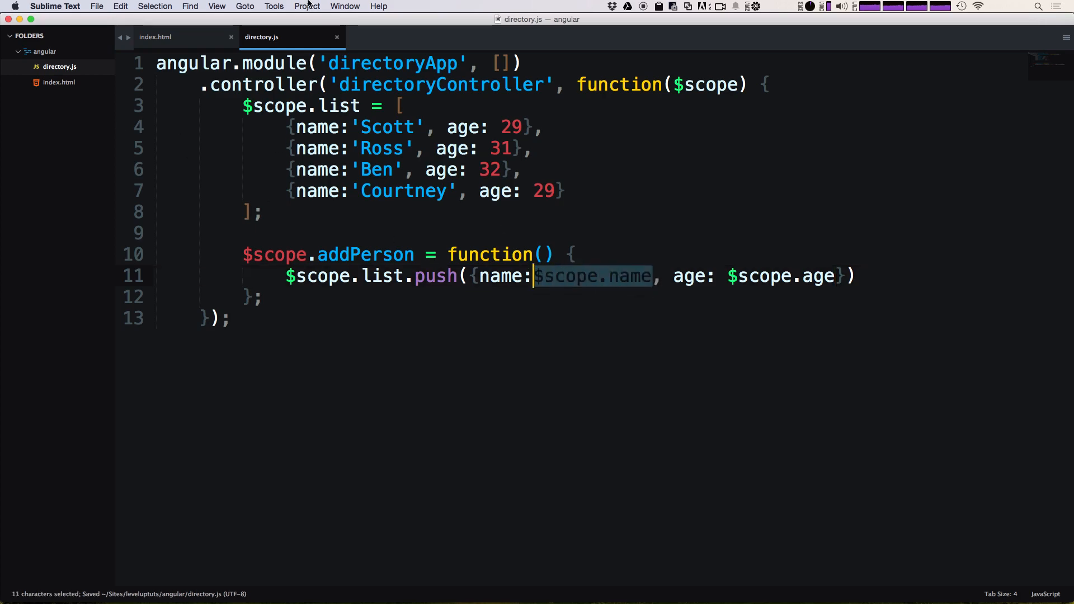
pyautogui.click(156, 37)
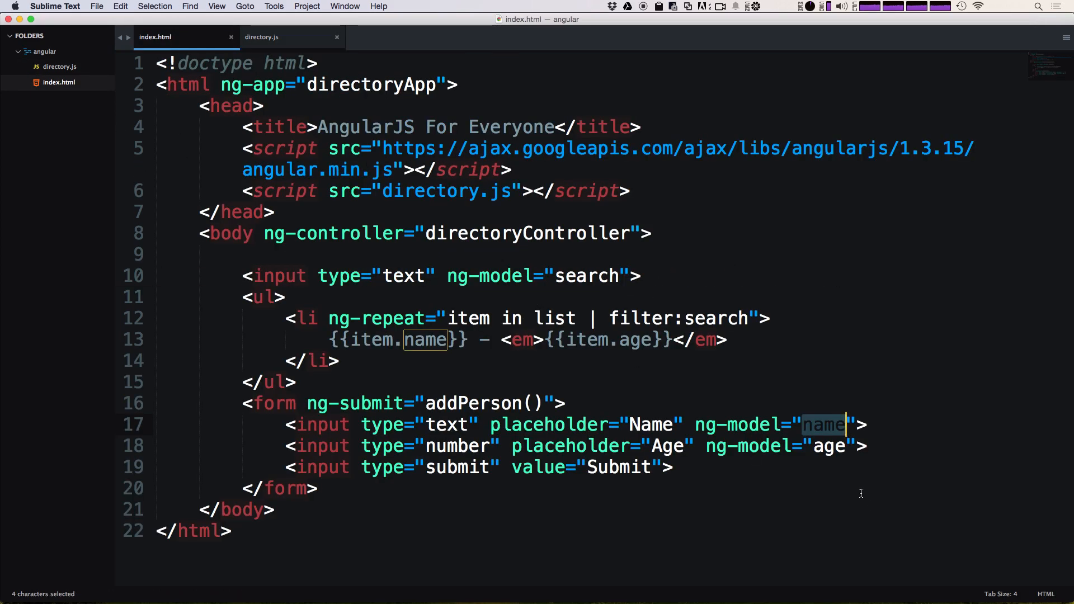
pyautogui.moveTo(818, 442)
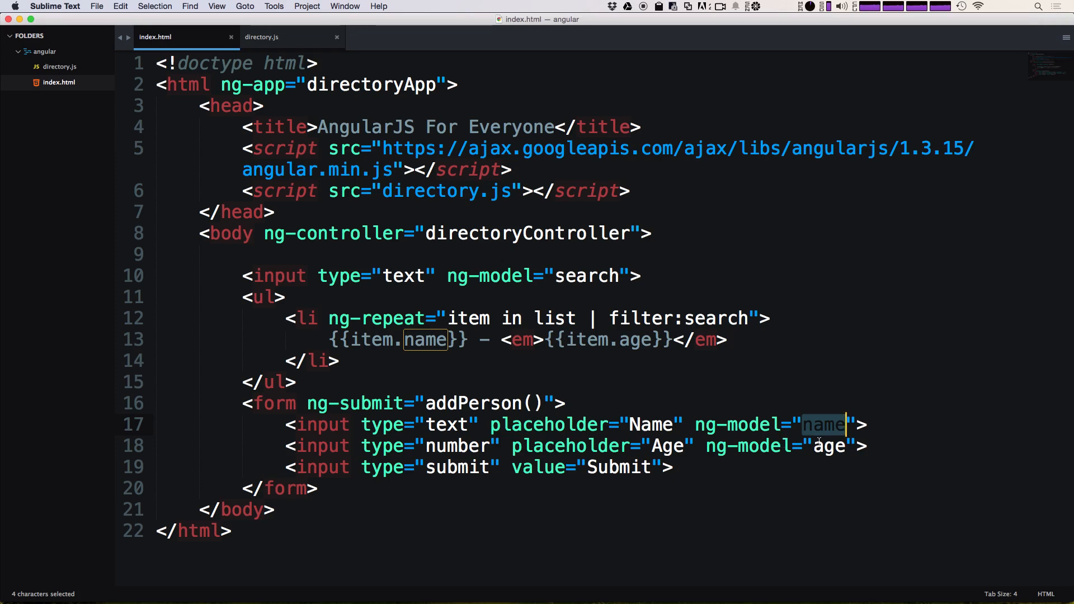
pyautogui.click(262, 36)
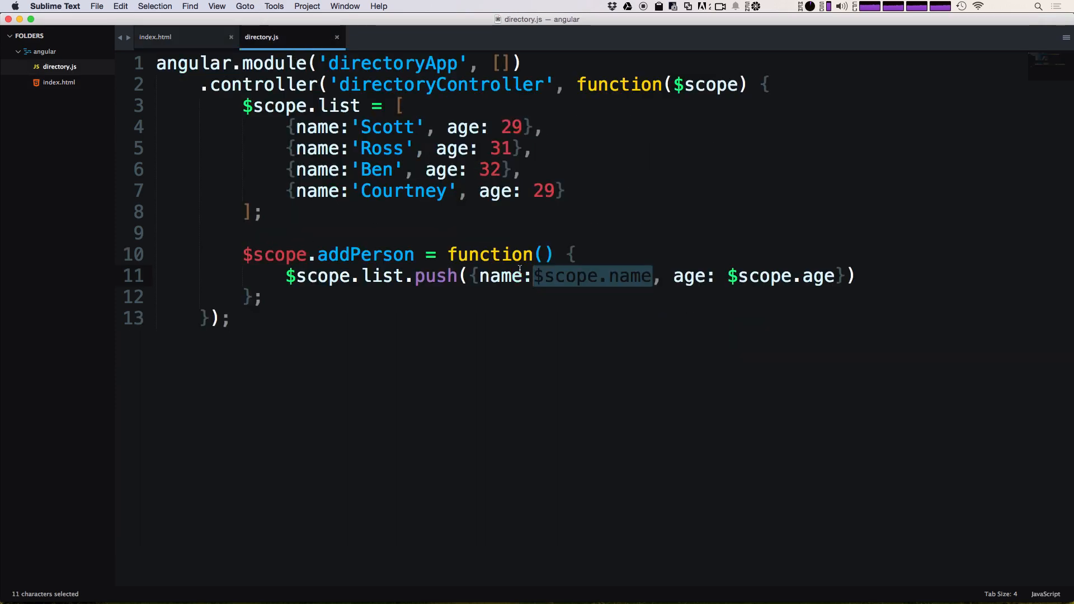
pyautogui.click(543, 275)
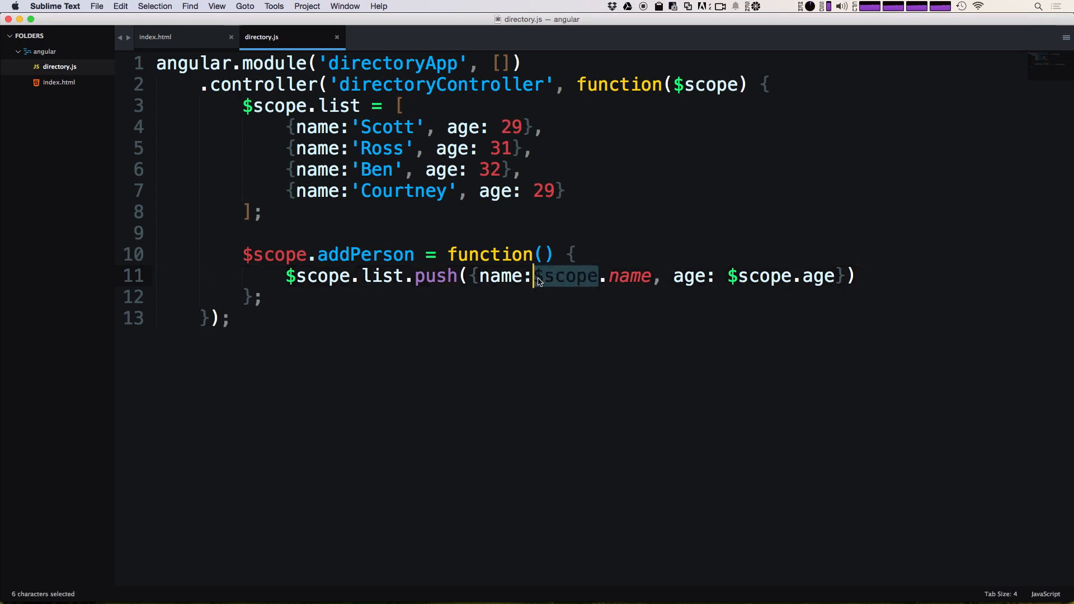
pyautogui.moveTo(541, 286)
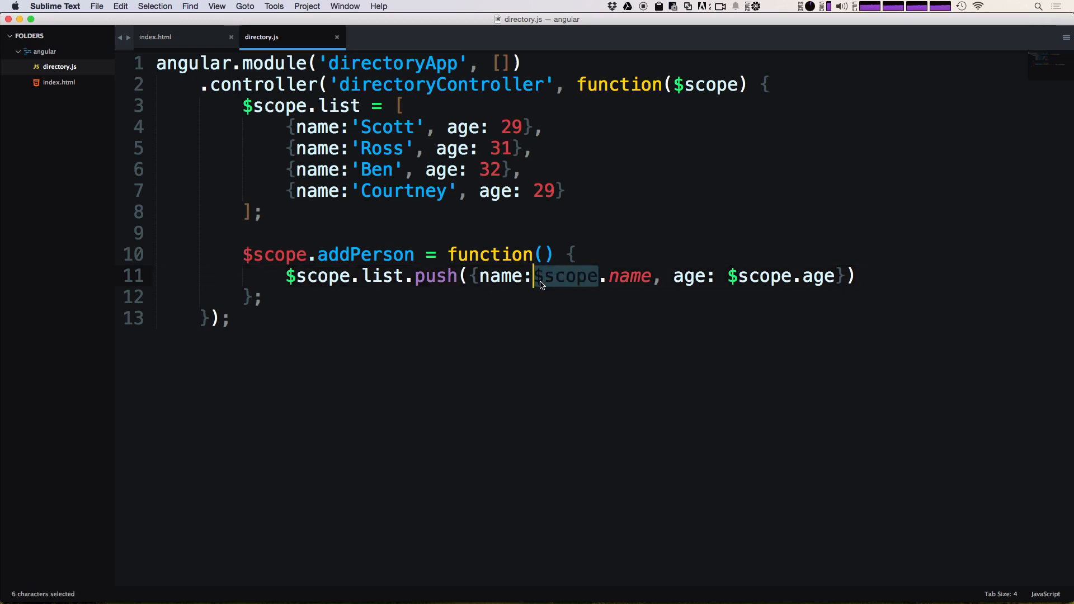
pyautogui.moveTo(546, 271)
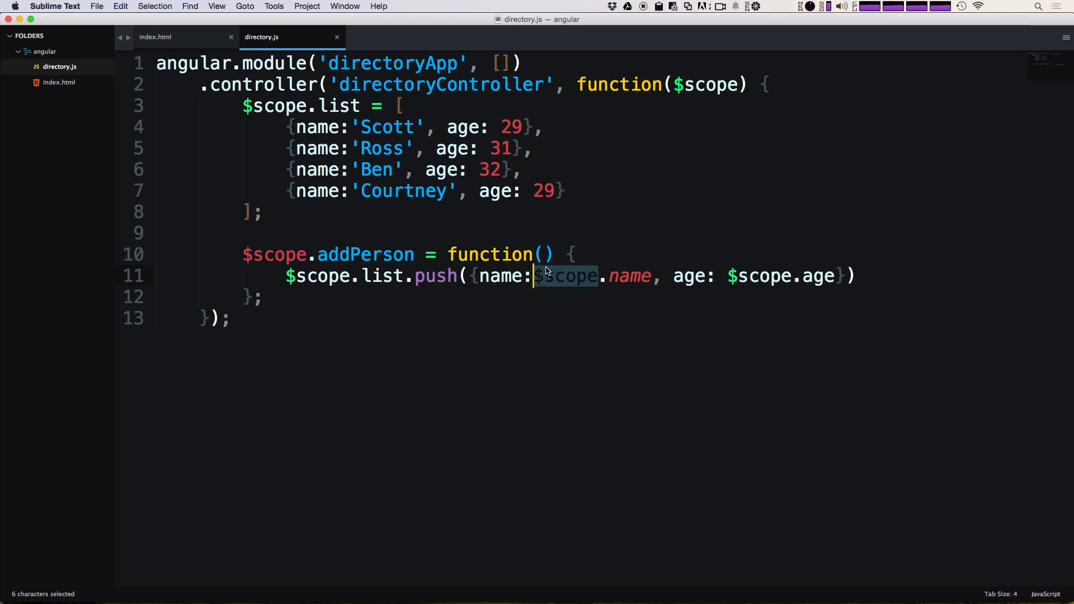
pyautogui.moveTo(572, 303)
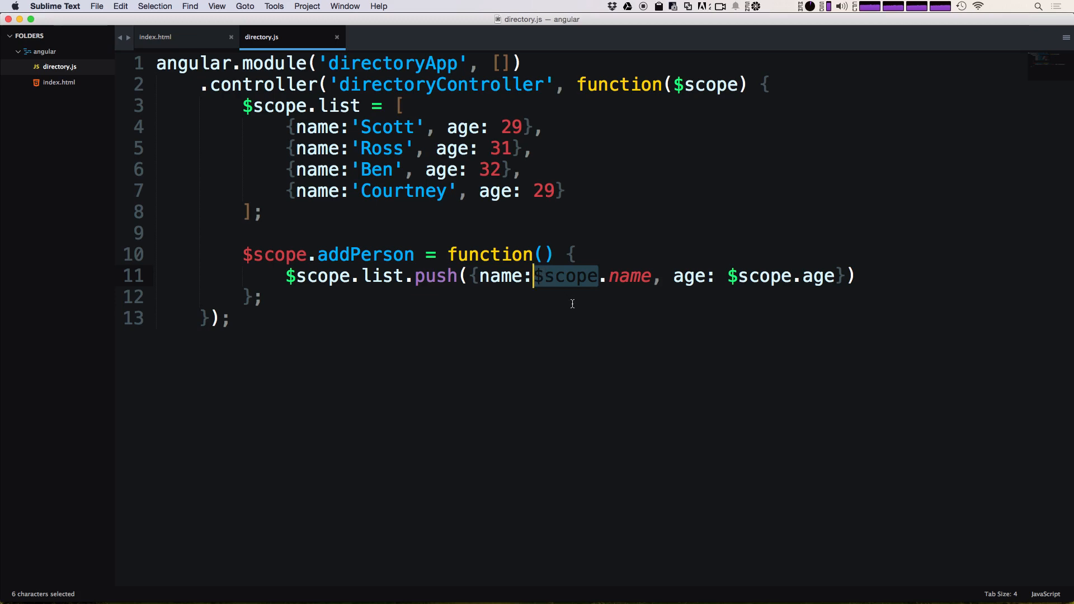
pyautogui.moveTo(590, 282)
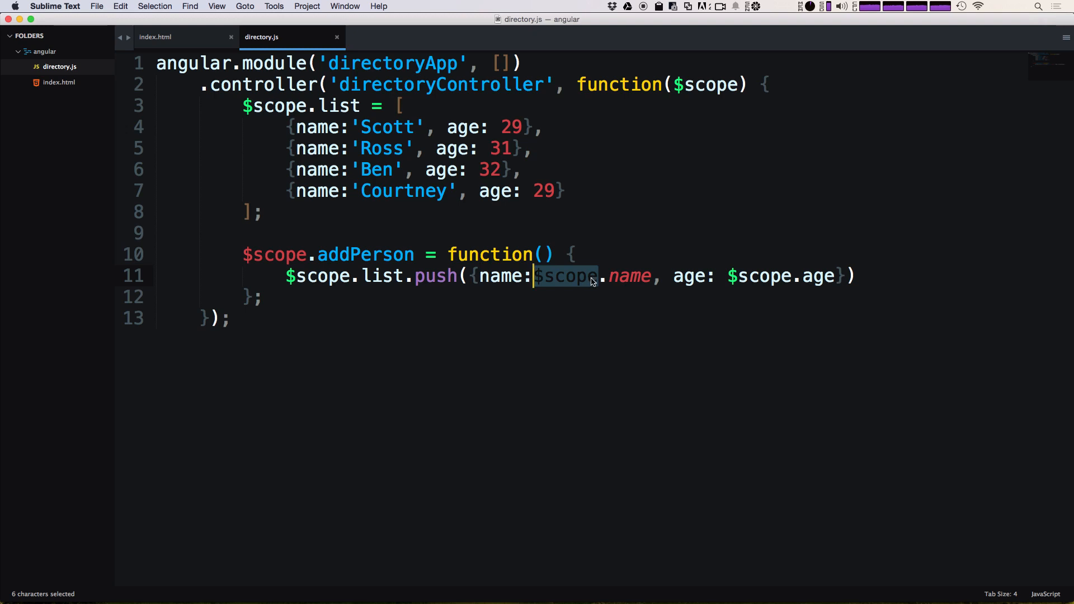
pyautogui.moveTo(571, 281)
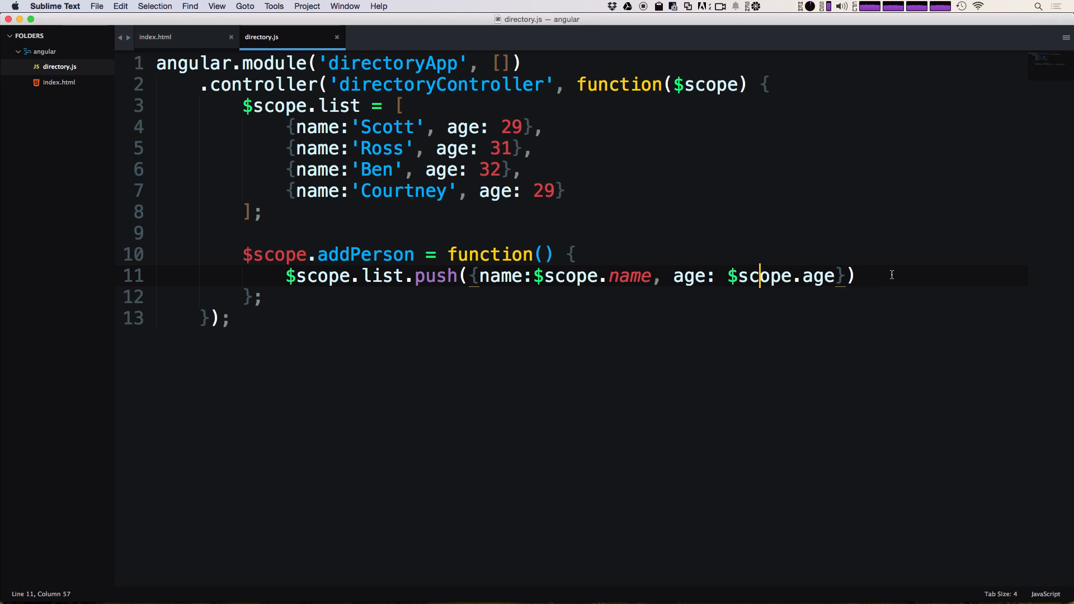
pyautogui.write(';')
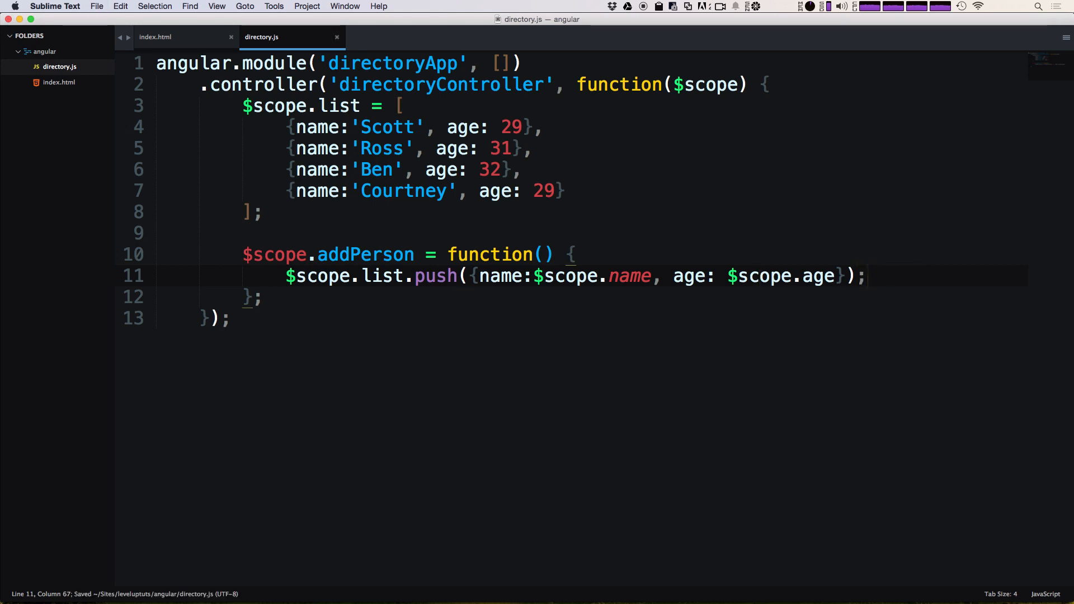
# Make addPerson reset $scope.name to '' and $scope.age to 0 after the push, then return to index.html
pyautogui.click(263, 296)
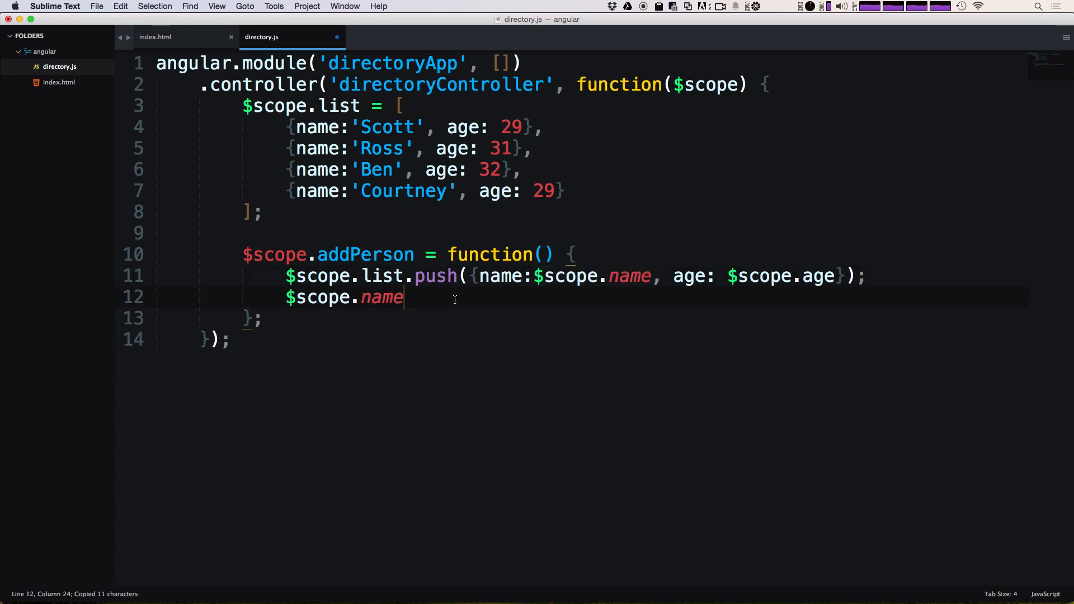
pyautogui.write('=')
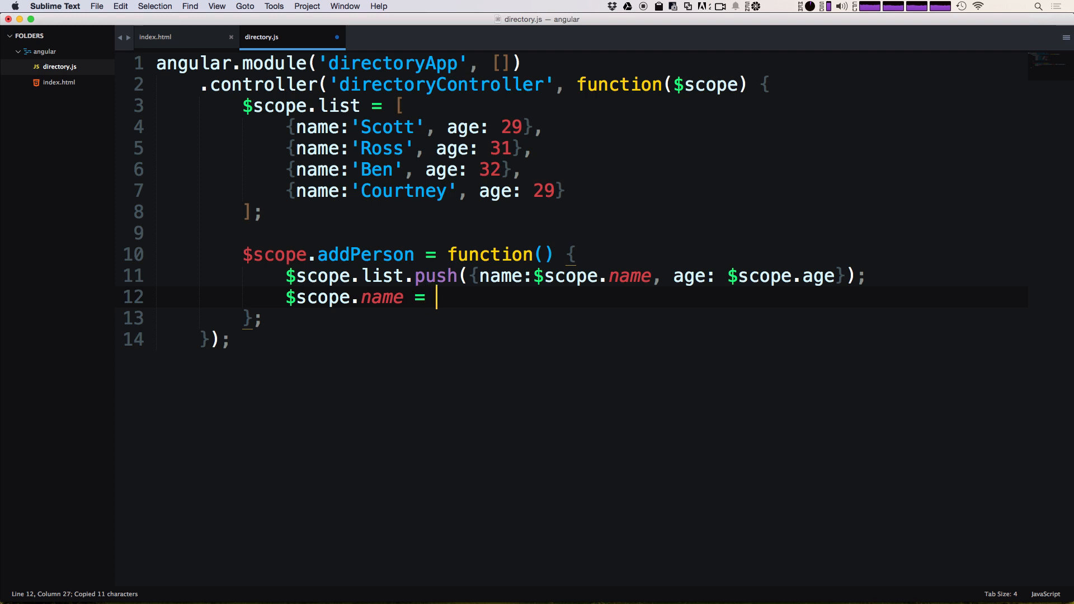
pyautogui.write("''")
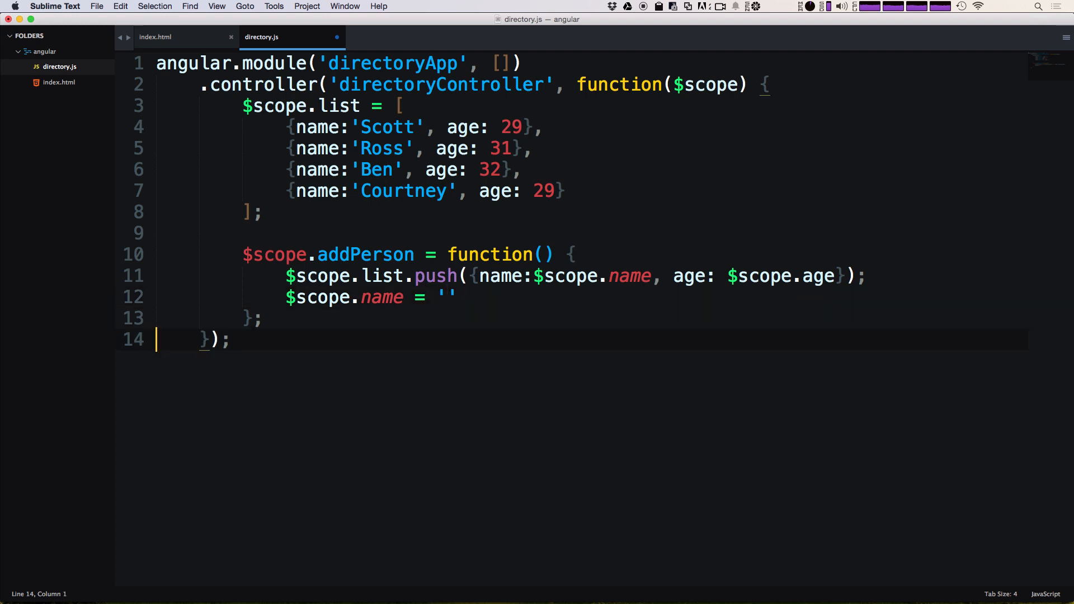
pyautogui.click(455, 297)
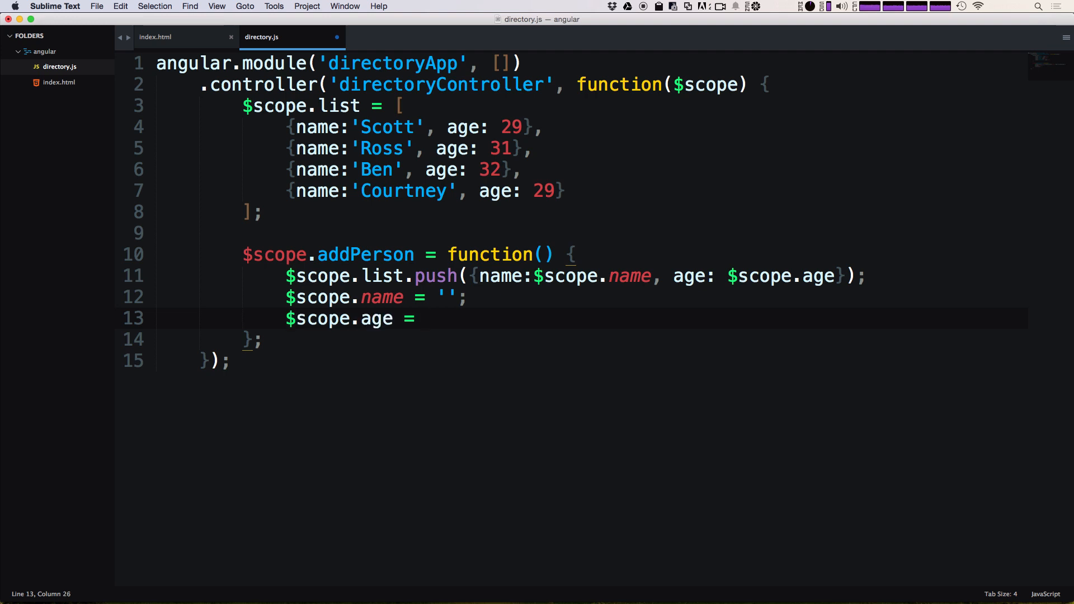
pyautogui.write('0;')
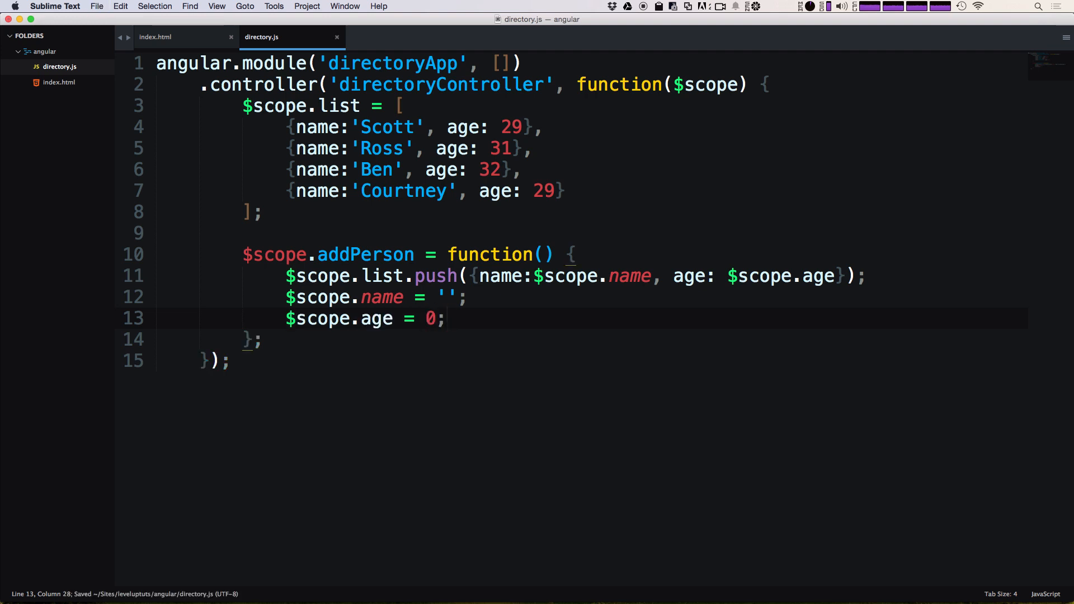
pyautogui.click(155, 37)
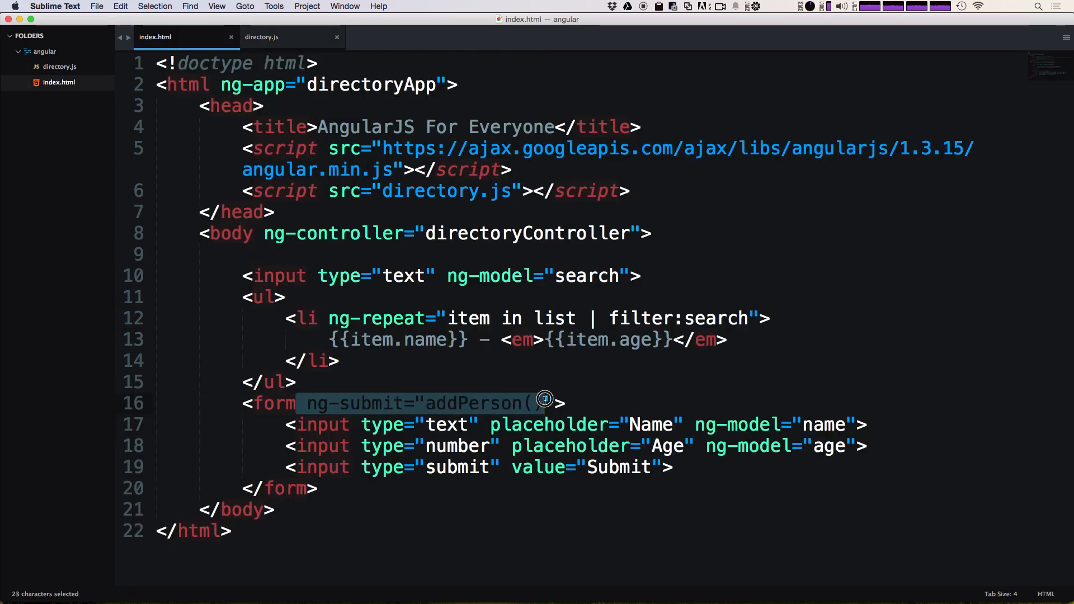
# Review the age ng-model binding in index.html and $scope.list in directory.js, then switch to Chrome
pyautogui.click(832, 446)
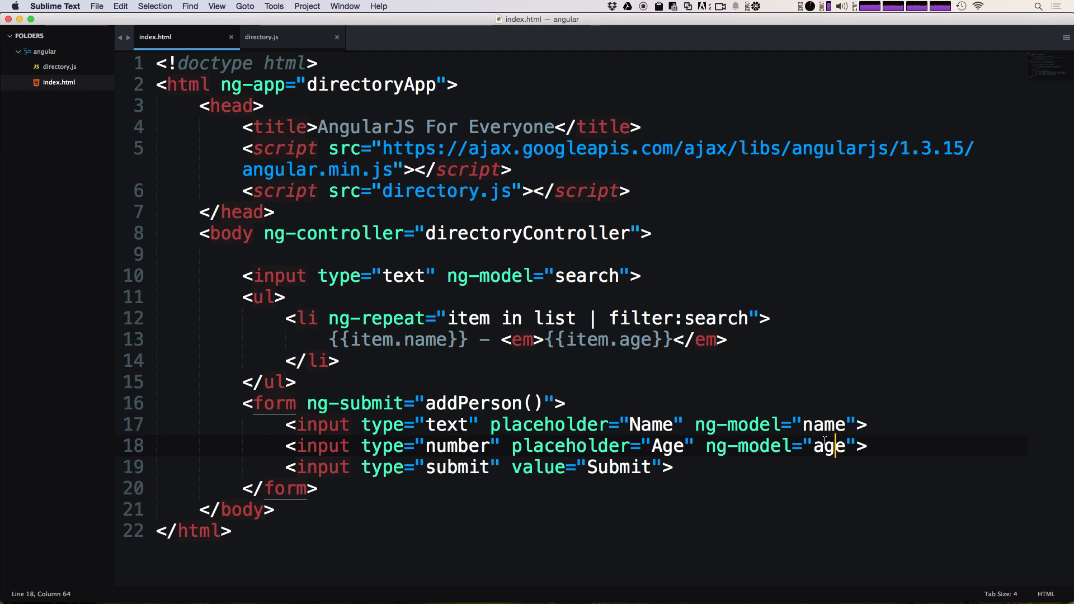
pyautogui.click(261, 36)
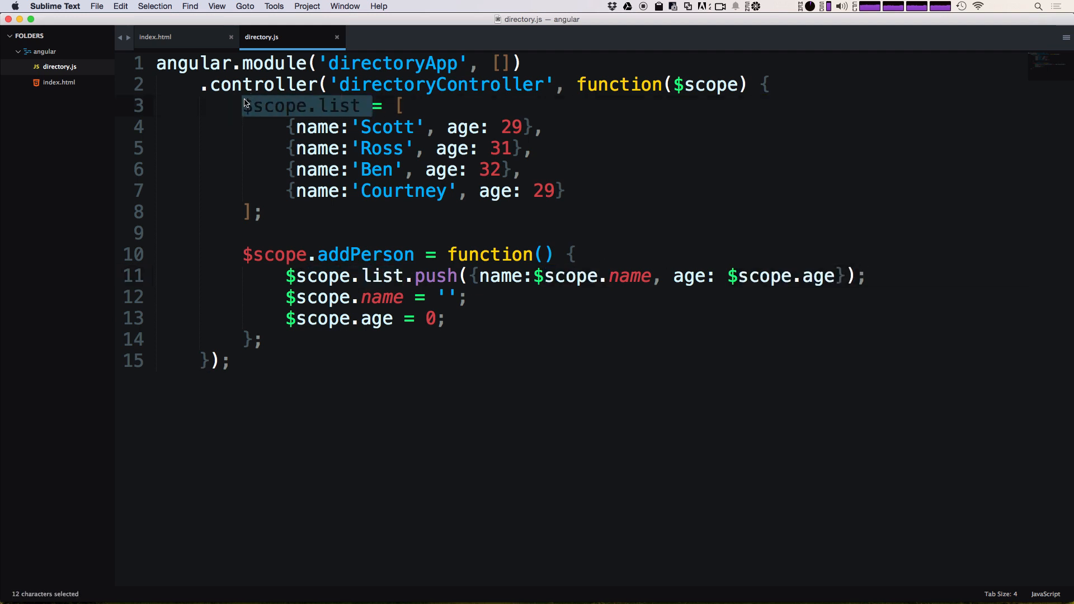
pyautogui.click(155, 37)
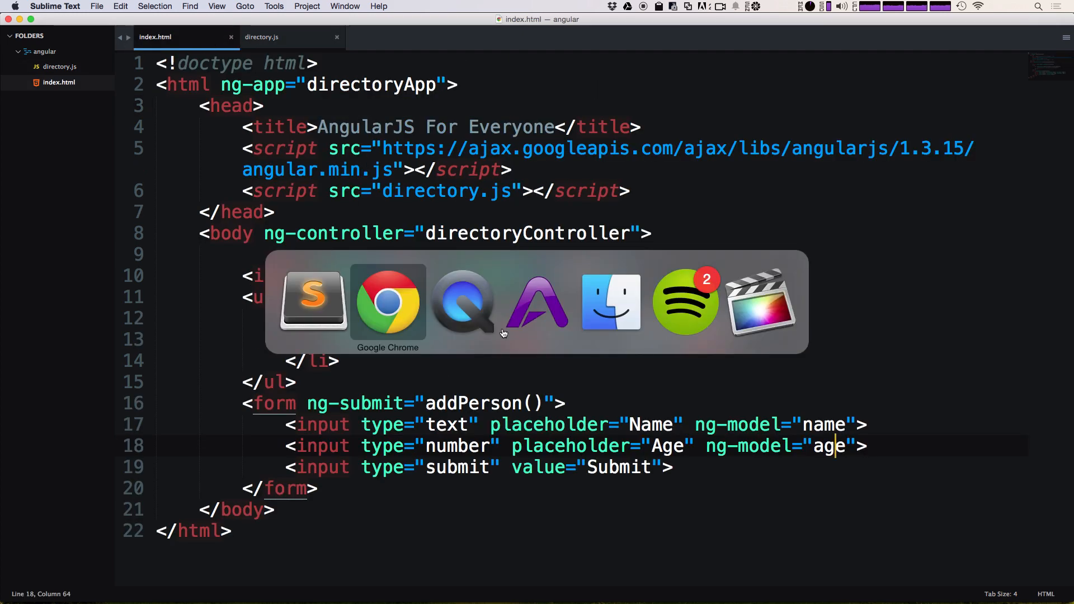
pyautogui.click(387, 301)
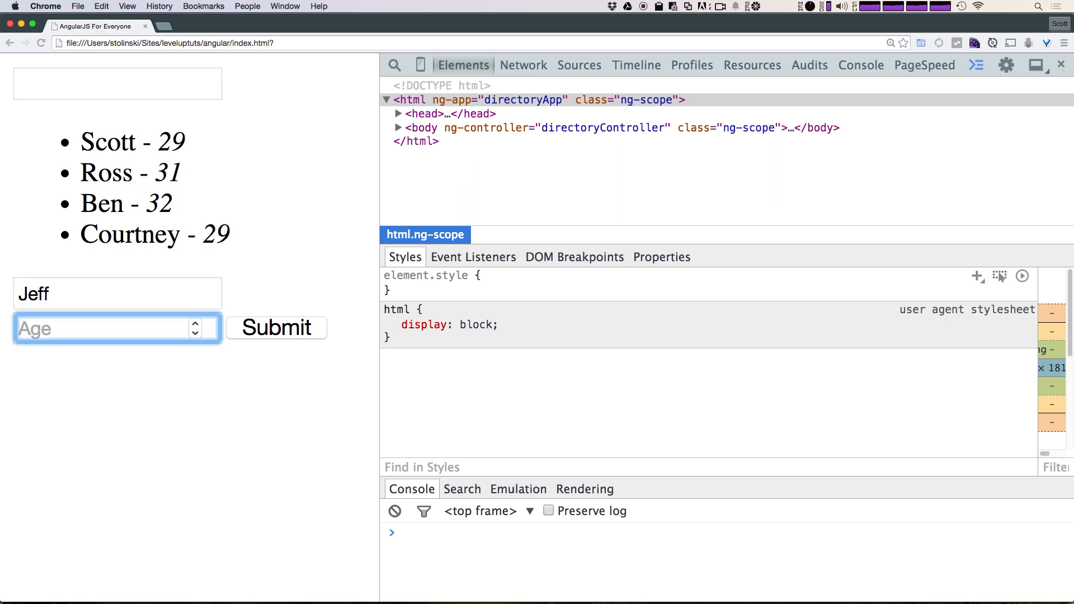
# Submit Jeff with age 31 and highlight the new Jeff entry in the list
pyautogui.write('31')
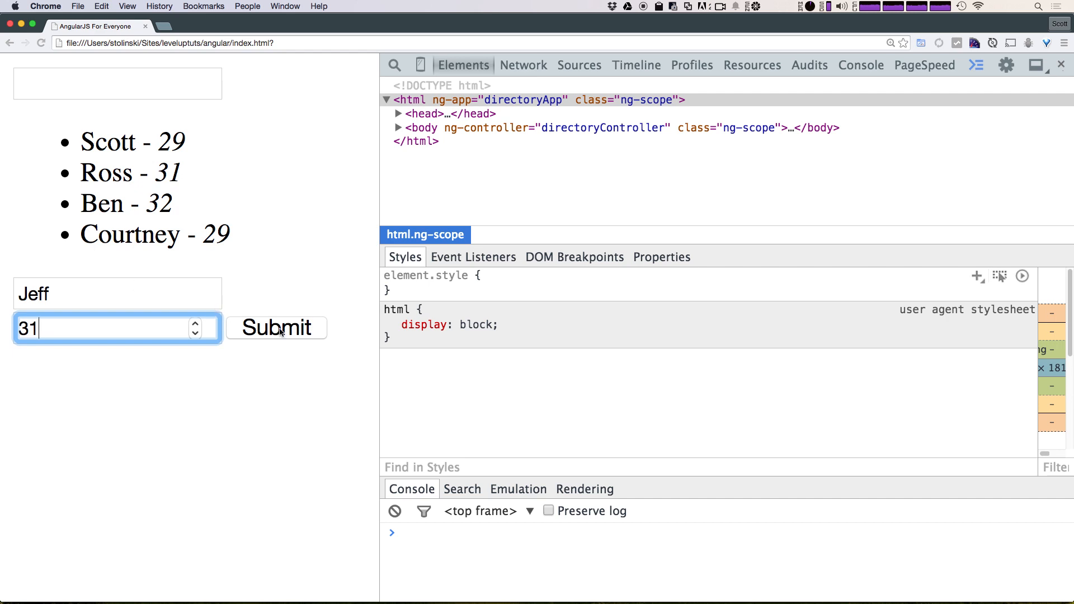
pyautogui.click(276, 326)
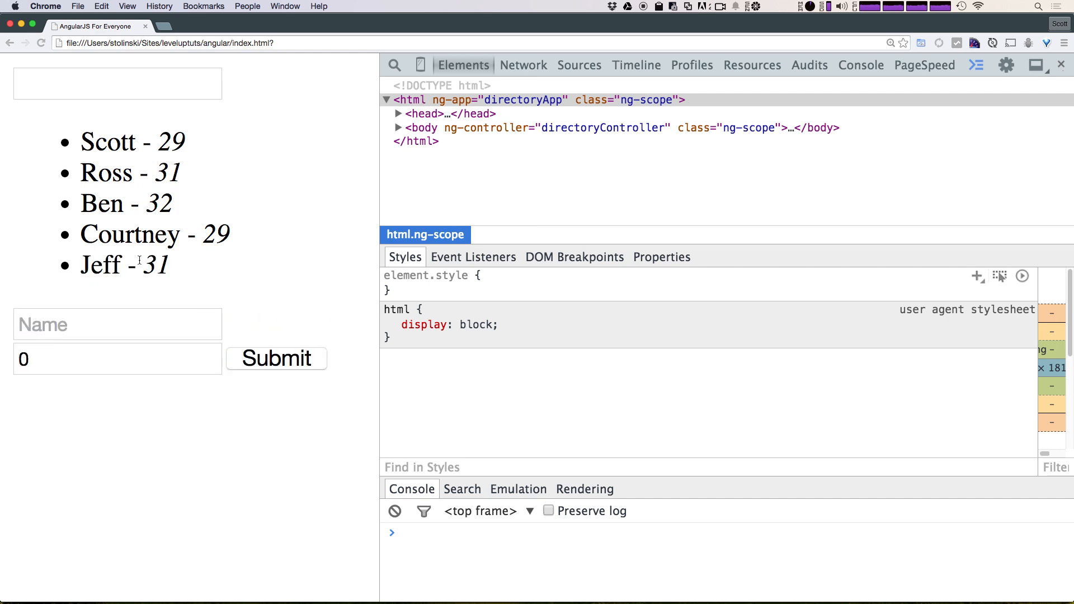
pyautogui.doubleClick(99, 265)
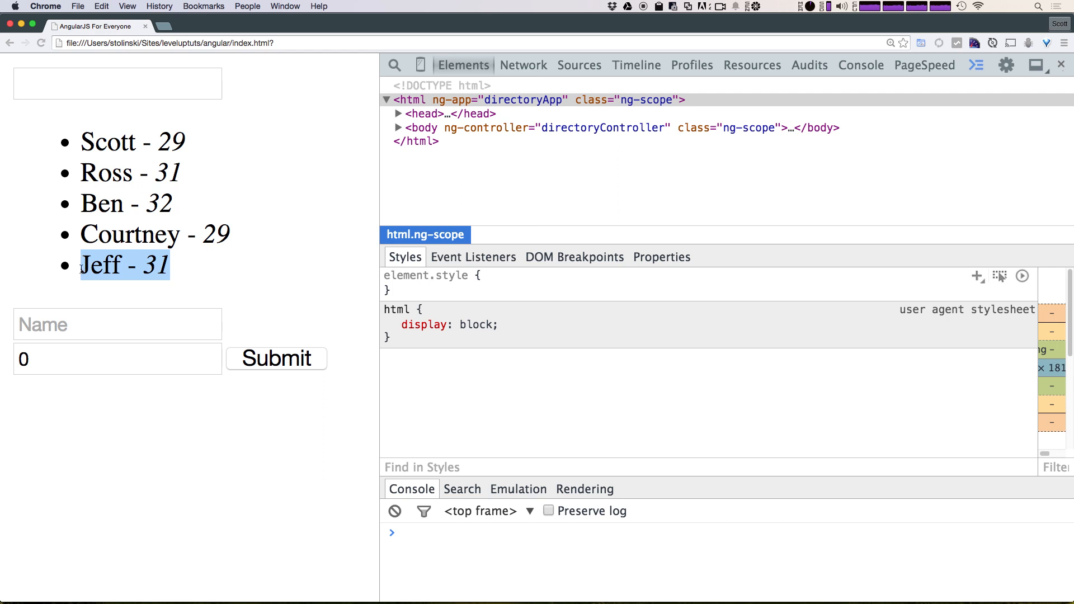
pyautogui.click(125, 266)
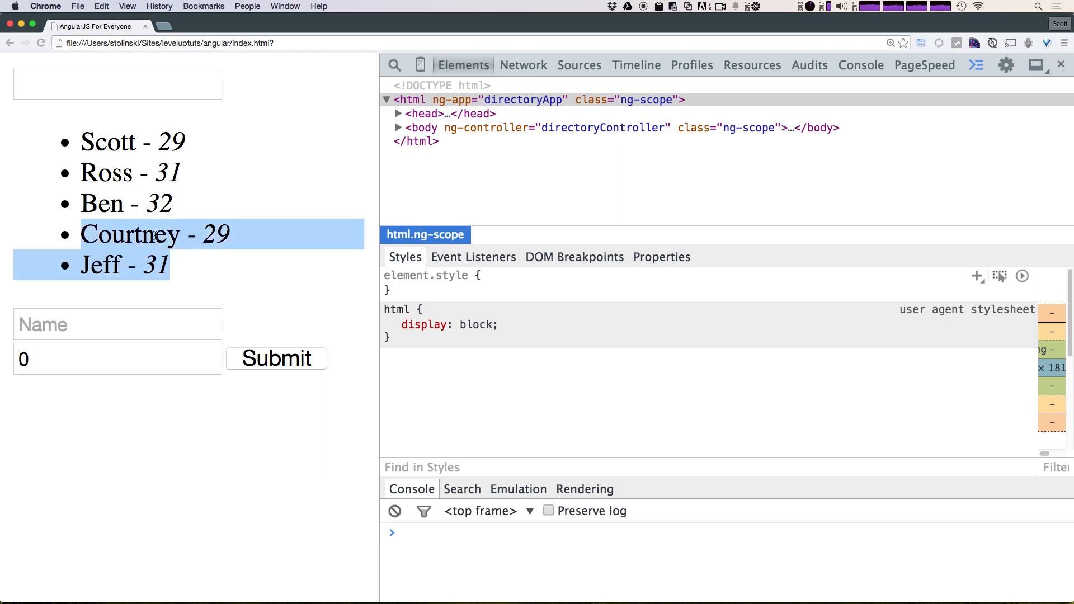
# Add Jim, age 40, then filter the directory by typing J
pyautogui.click(116, 324)
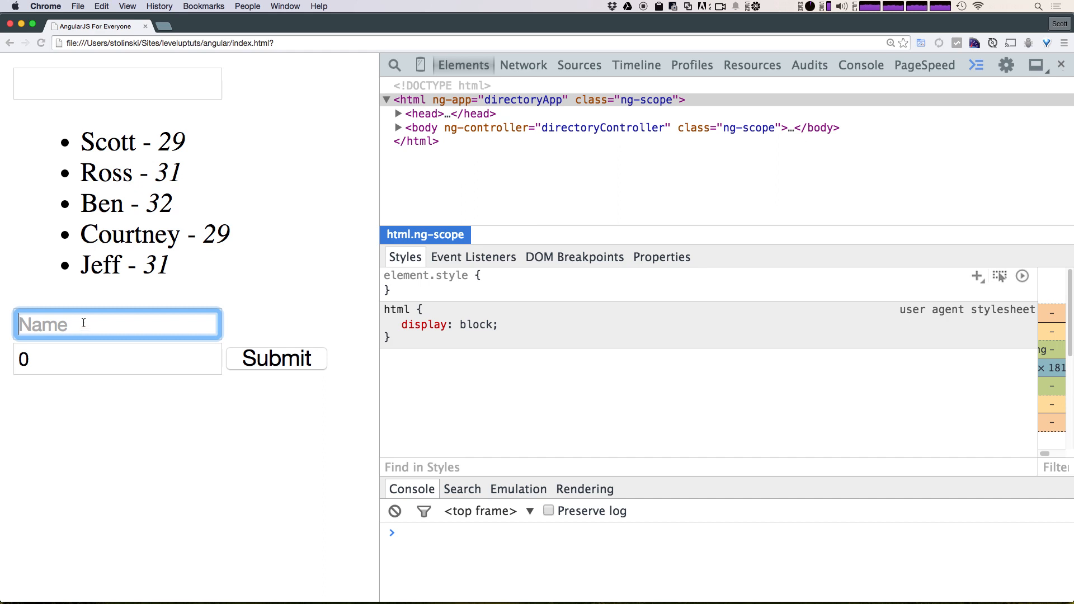
pyautogui.moveTo(43, 430)
pyautogui.write('Jim')
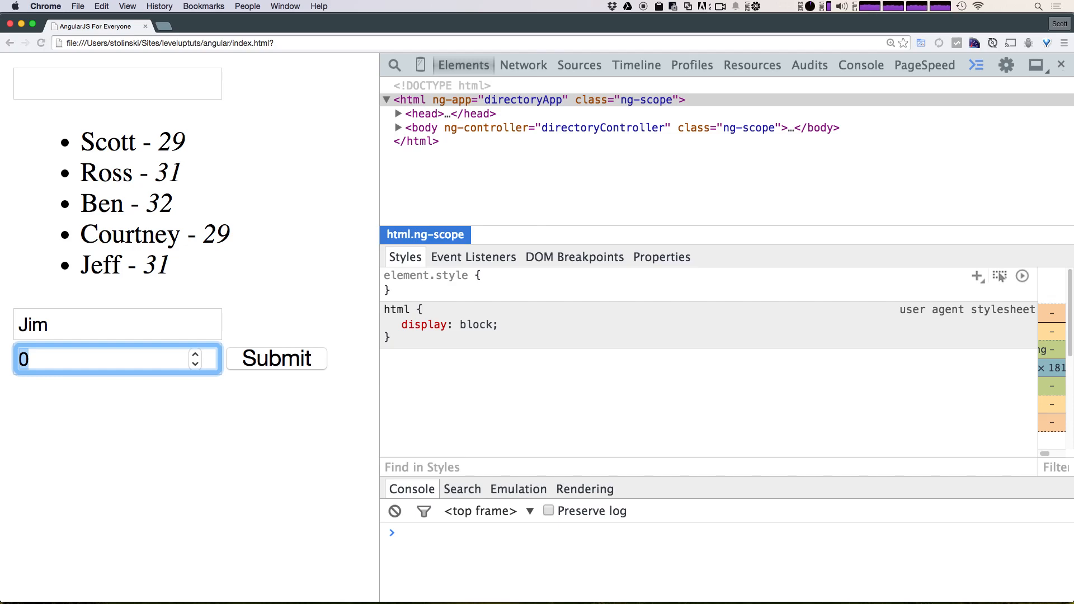
pyautogui.click(275, 358)
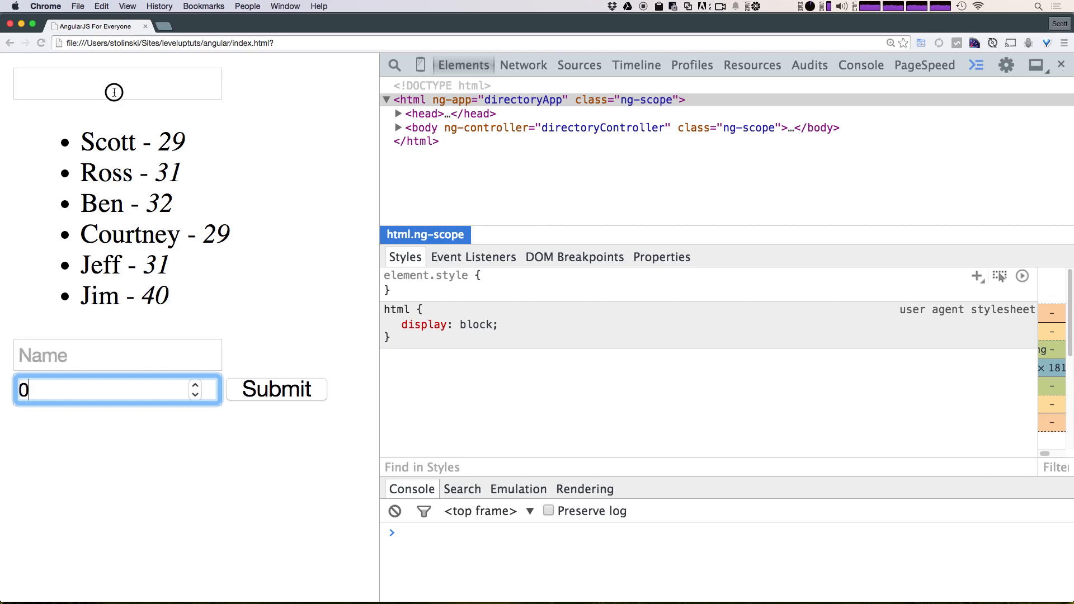
pyautogui.write('J')
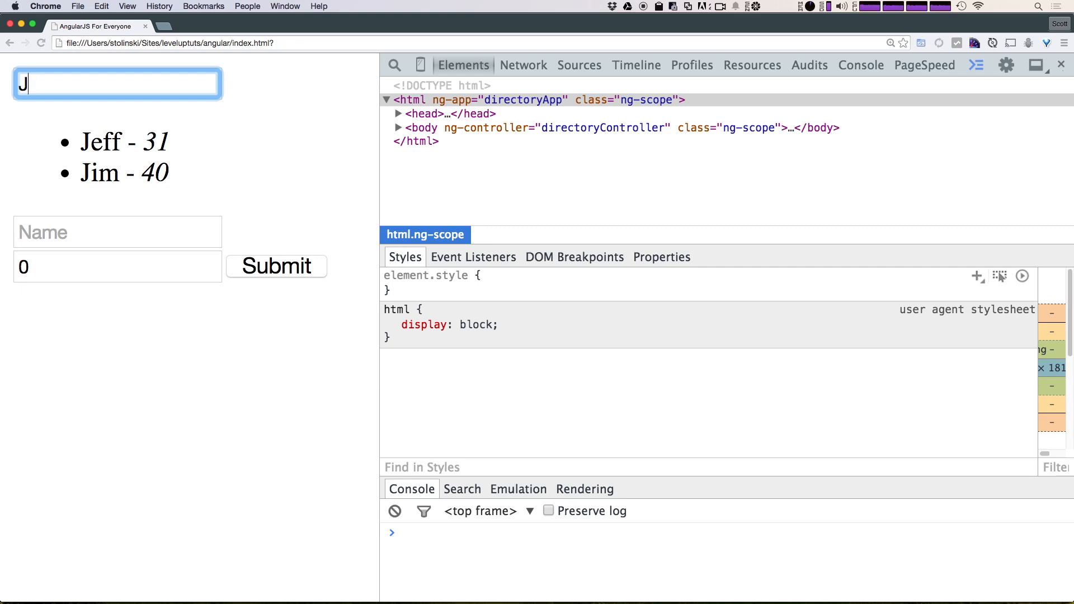
# Reload the page and check the Age and Name fields are empty, with only Scott, Ross, Ben and Courtney listed
pyautogui.click(308, 200)
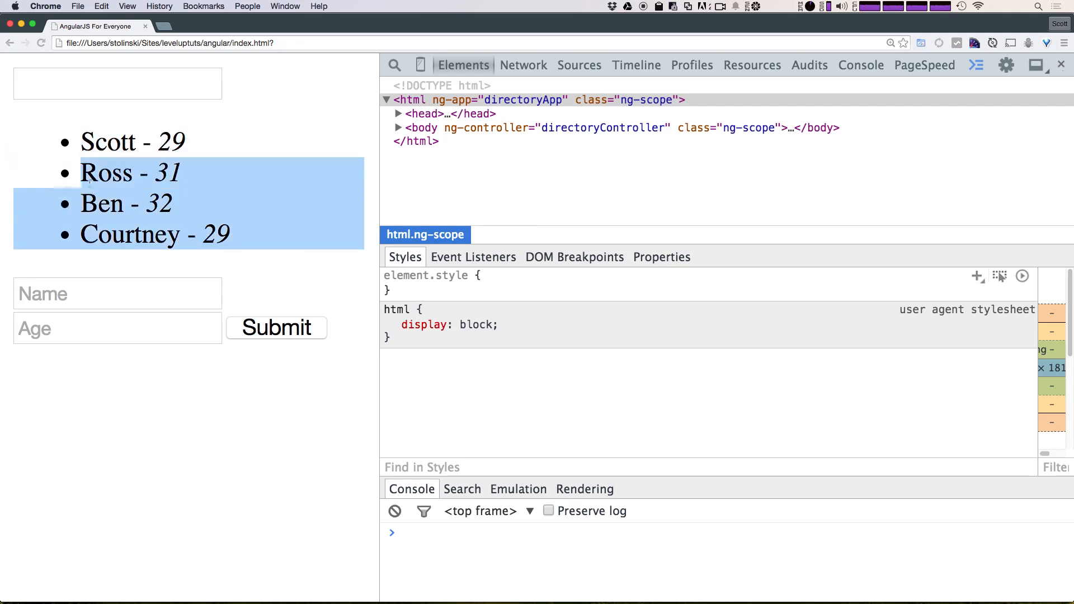
pyautogui.click(116, 328)
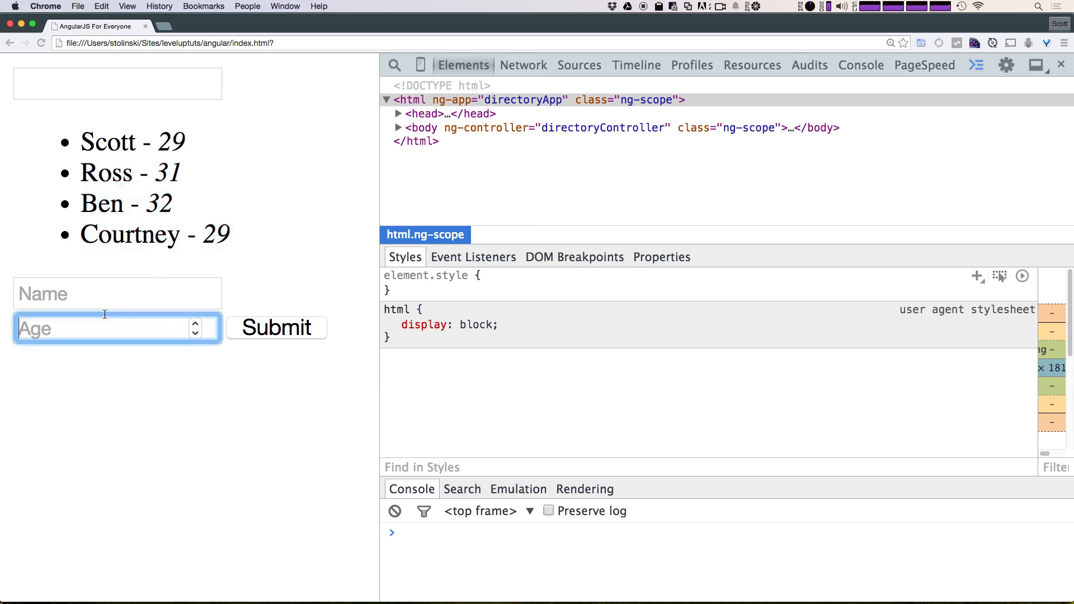
pyautogui.click(117, 293)
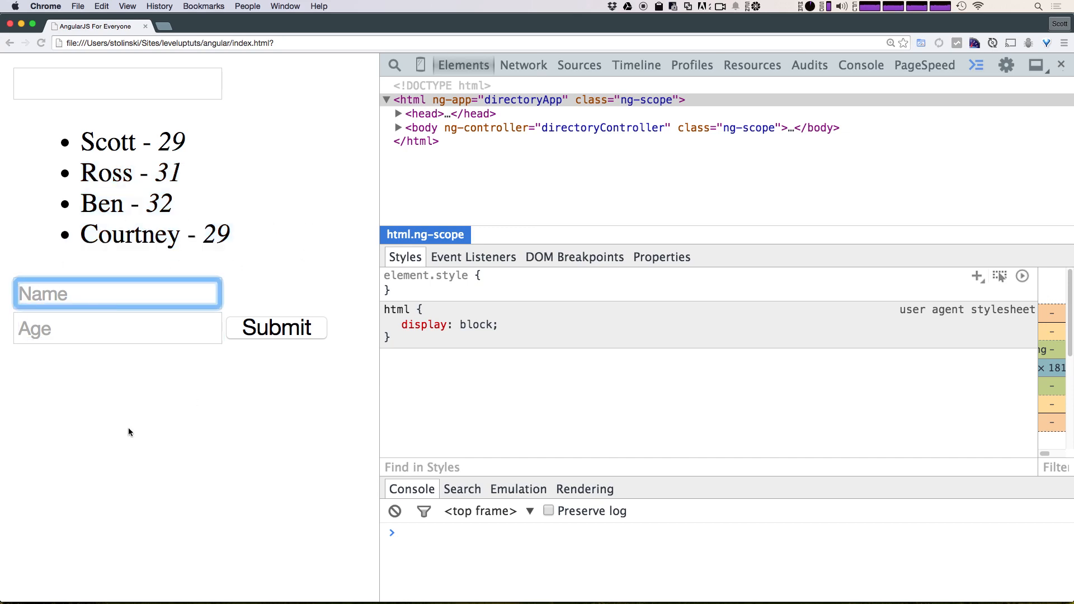
pyautogui.moveTo(259, 185)
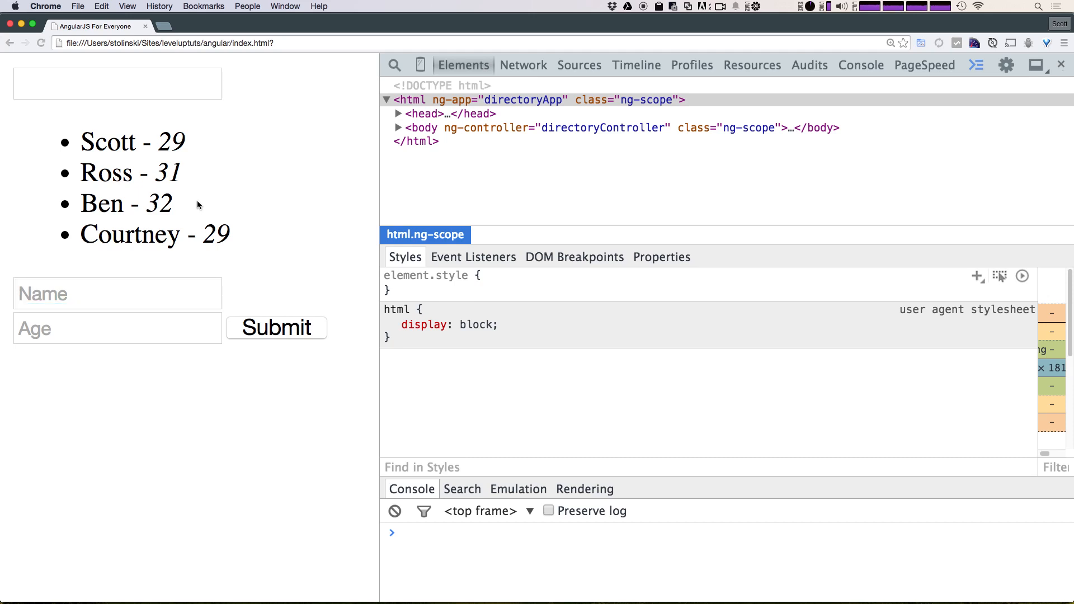
pyautogui.moveTo(198, 206)
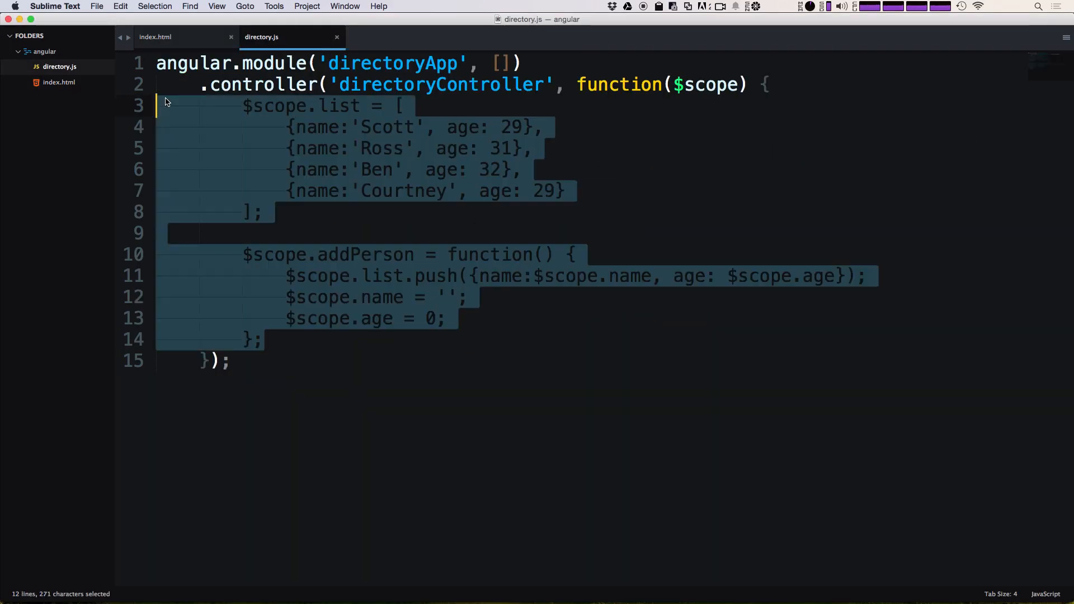
pyautogui.moveTo(235, 63)
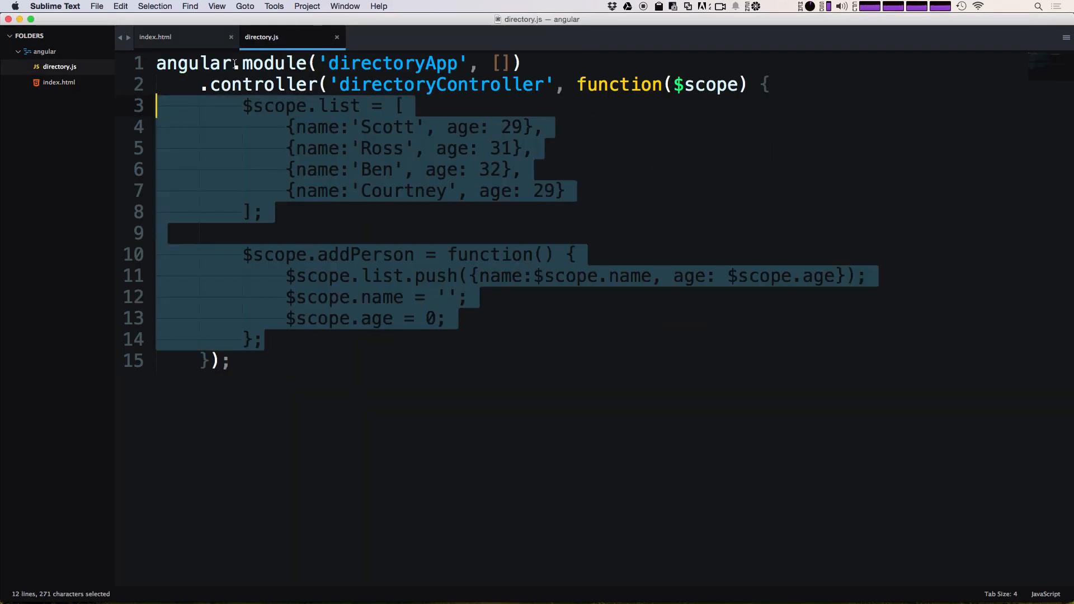
# Return to index.html and select the word list in the ng-repeat
pyautogui.click(155, 36)
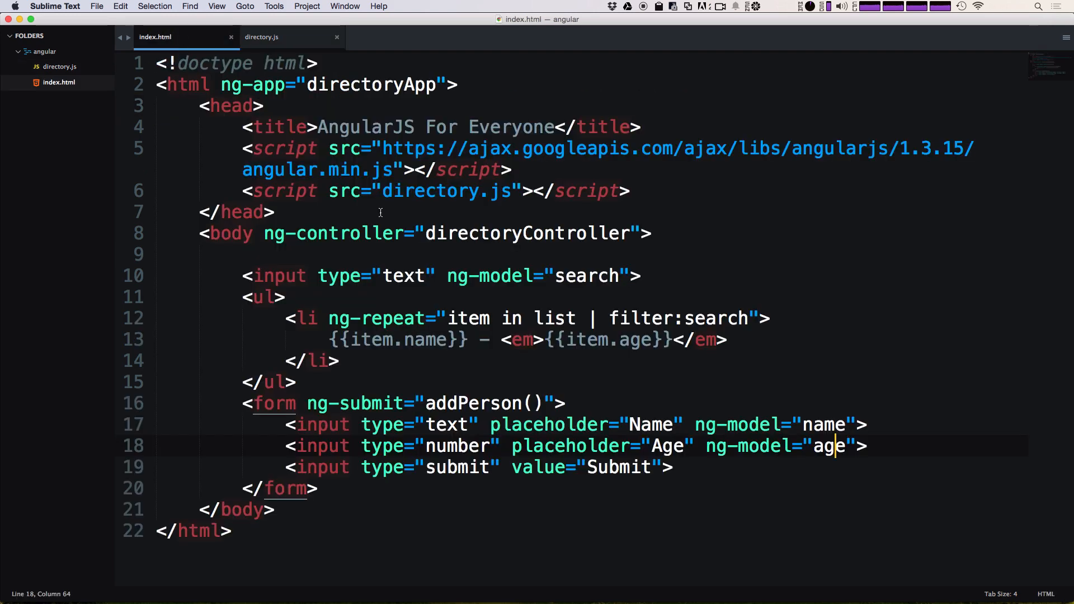
pyautogui.click(554, 317)
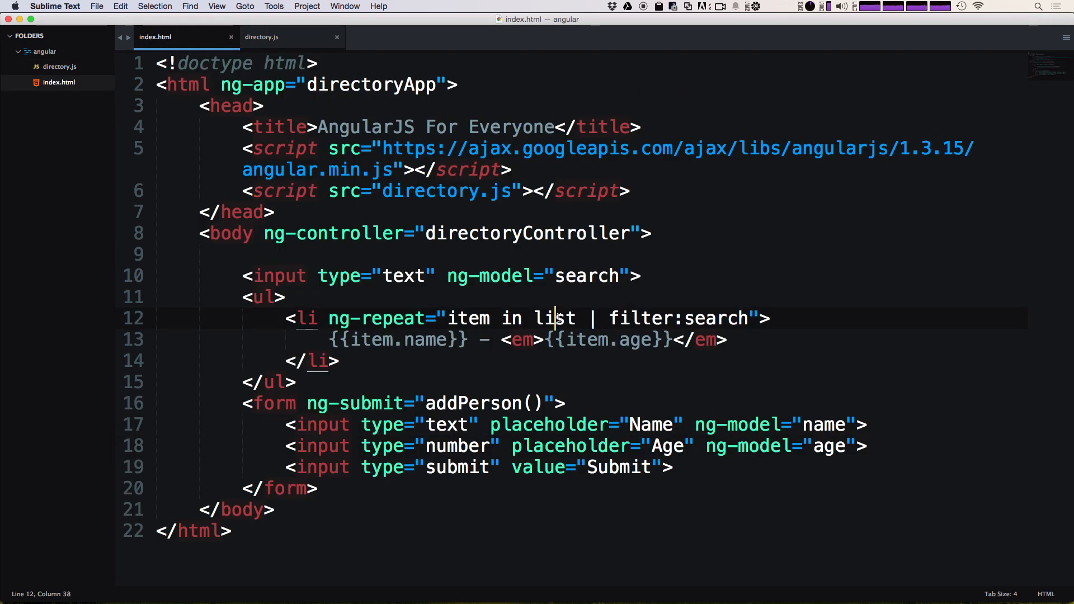
pyautogui.doubleClick(555, 317)
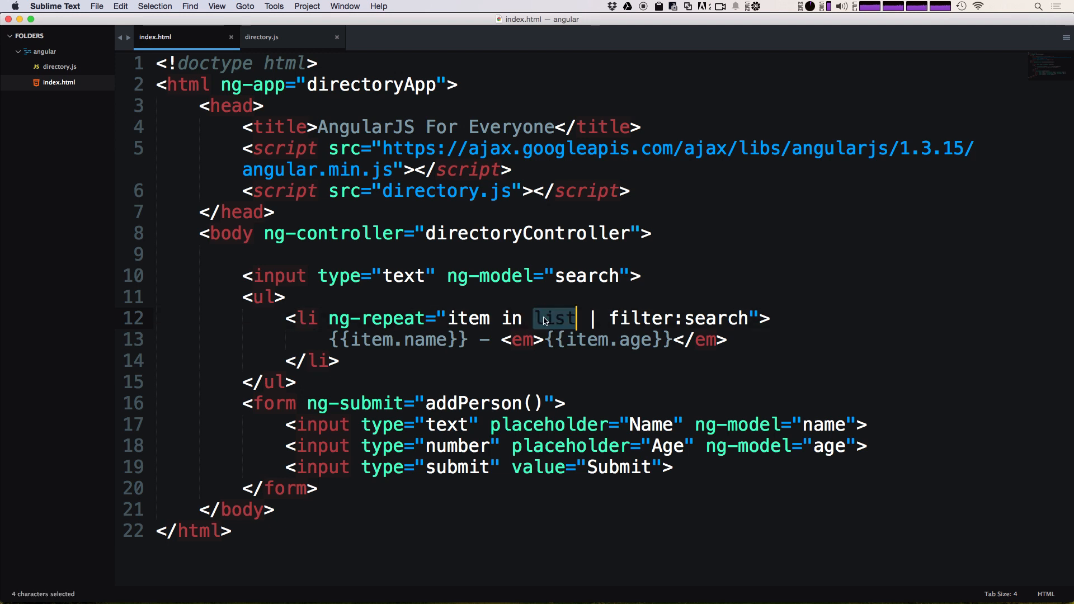
pyautogui.moveTo(561, 318)
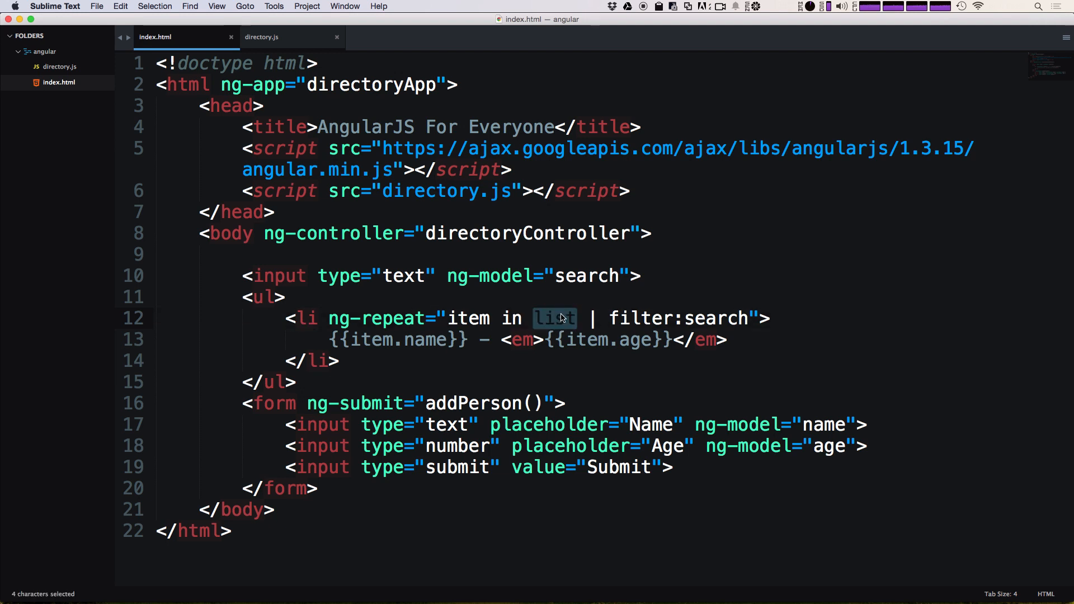